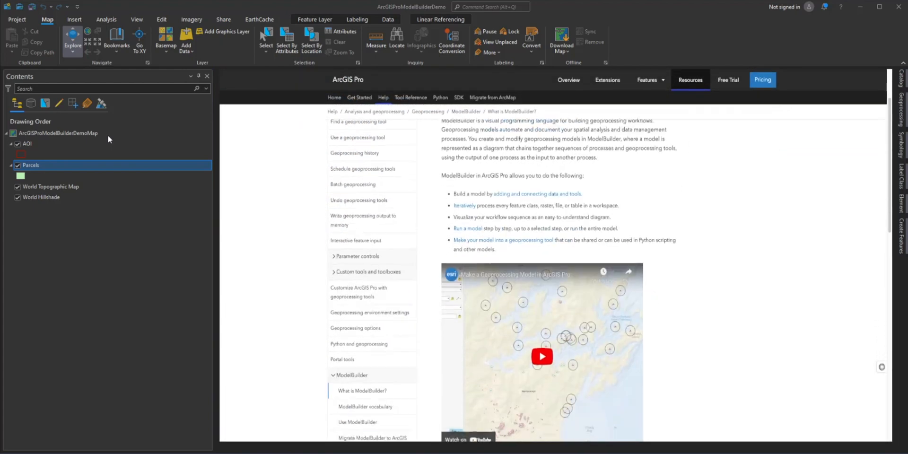
# Step: Scroll through the 'What is ModelBuilder?' help page before returning to the demo map
pyautogui.scroll(-3)
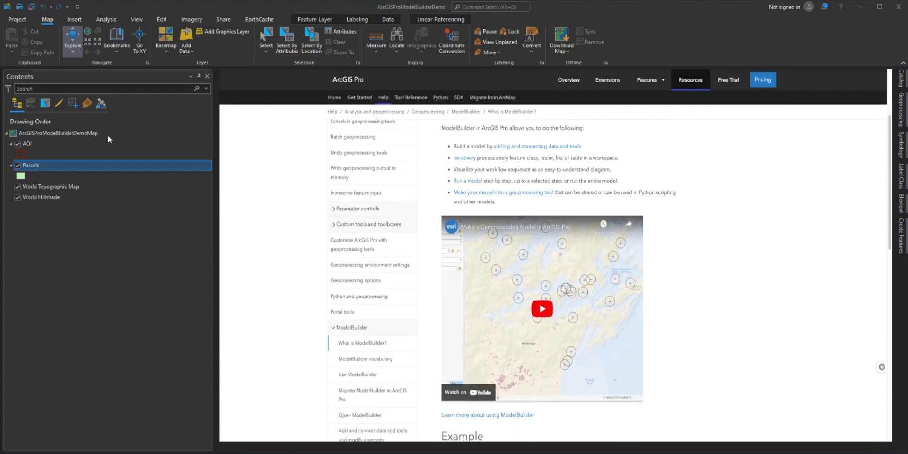
pyautogui.scroll(-3)
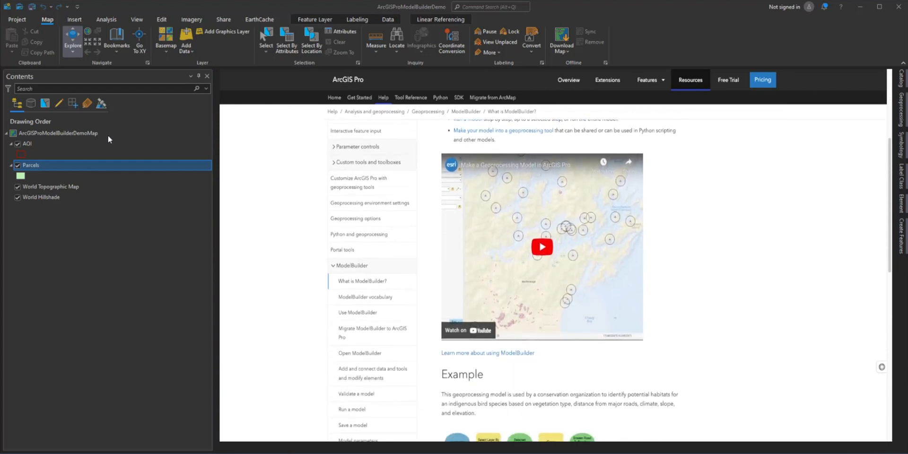
pyautogui.scroll(-3)
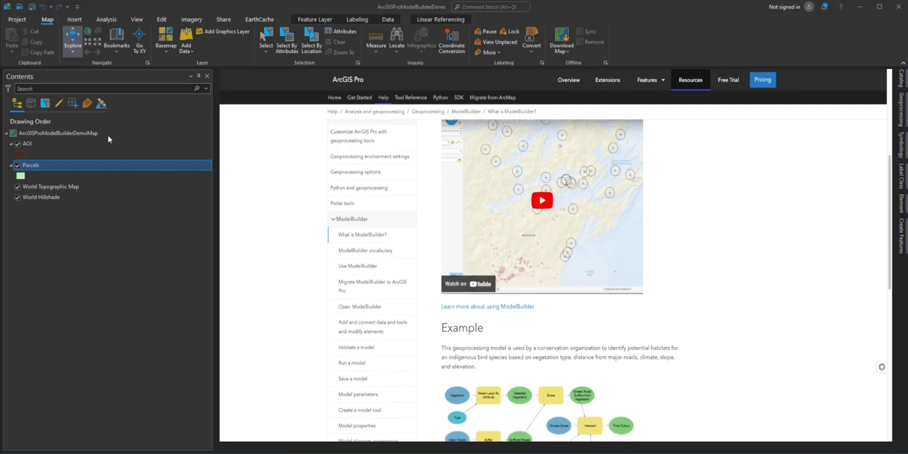
pyautogui.scroll(-3)
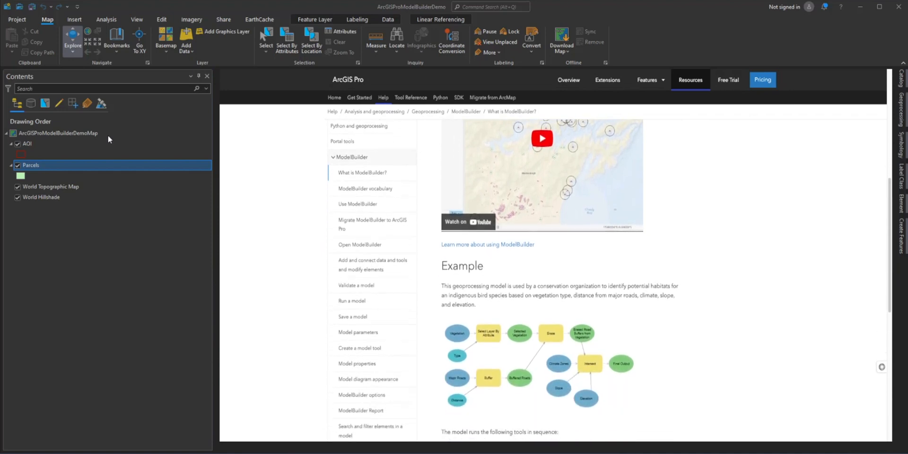
pyautogui.scroll(-3)
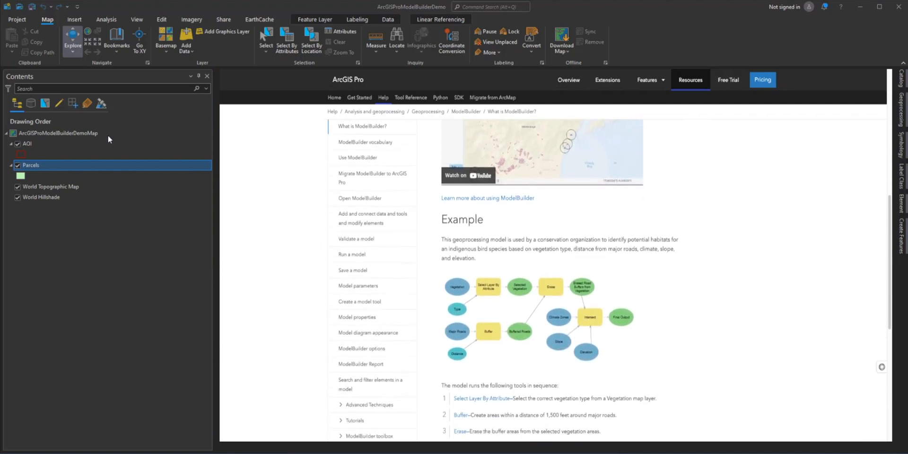
pyautogui.scroll(-3)
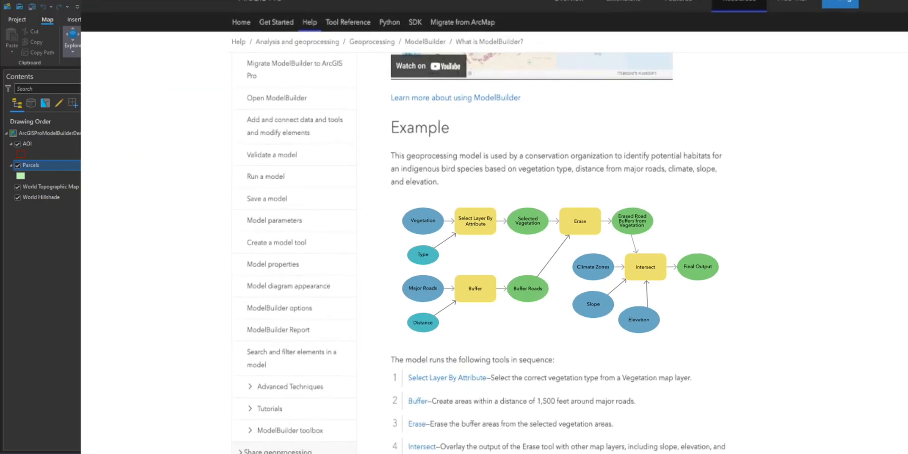
pyautogui.scroll(-3)
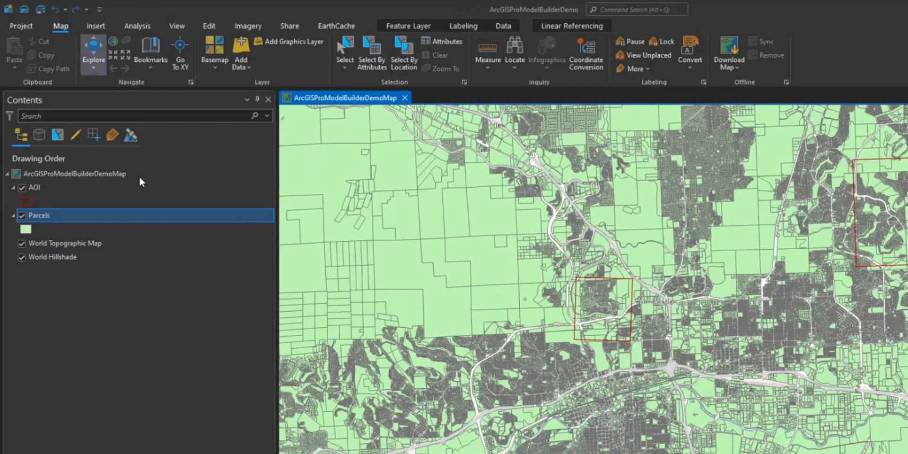
# Step: Select the demo map's AOI and Parcels layers, then create a new blank ModelBuilder model from Analysis
pyautogui.click(74, 174)
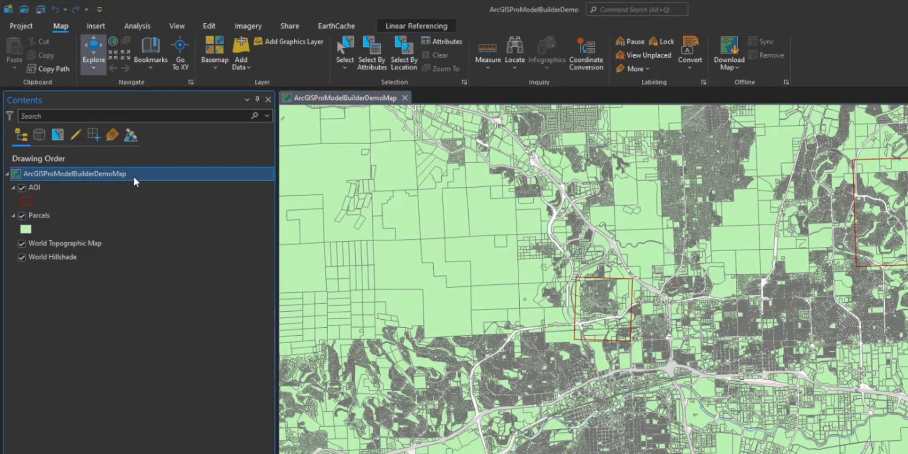
pyautogui.click(34, 188)
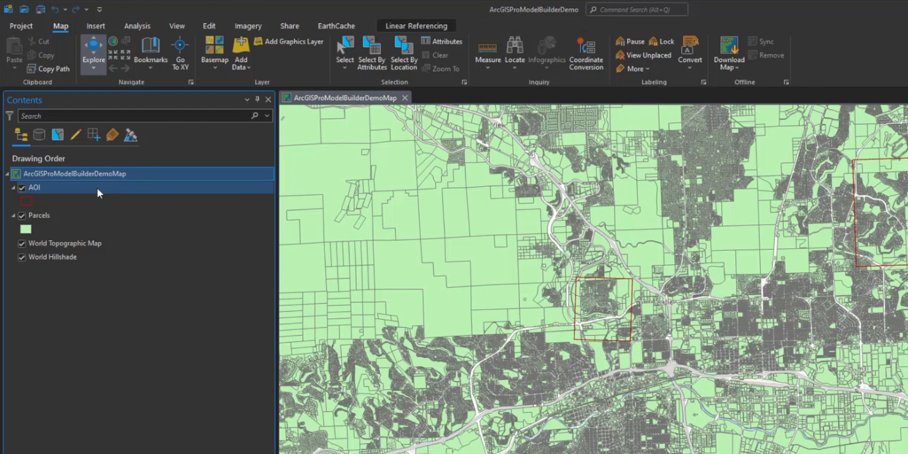
pyautogui.click(39, 215)
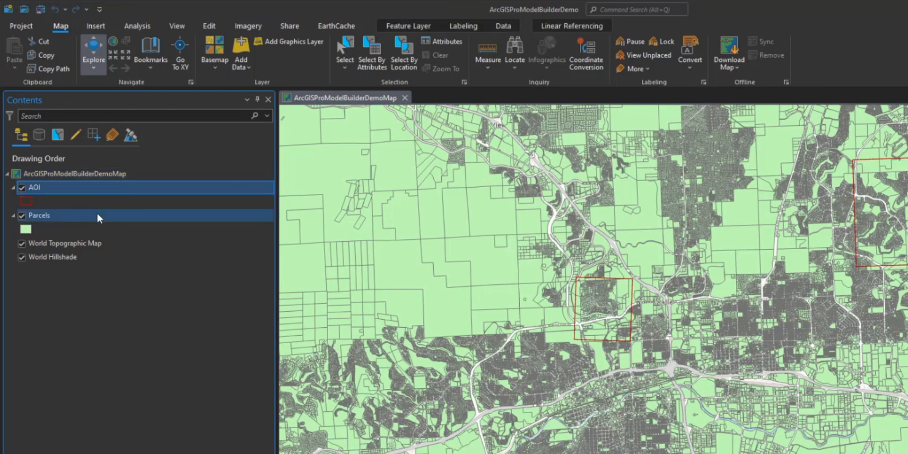
pyautogui.click(39, 215)
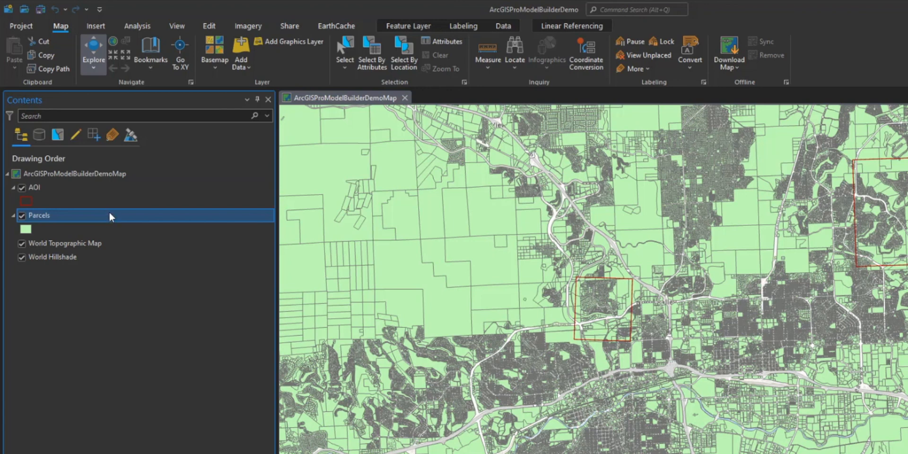
pyautogui.moveTo(112, 218)
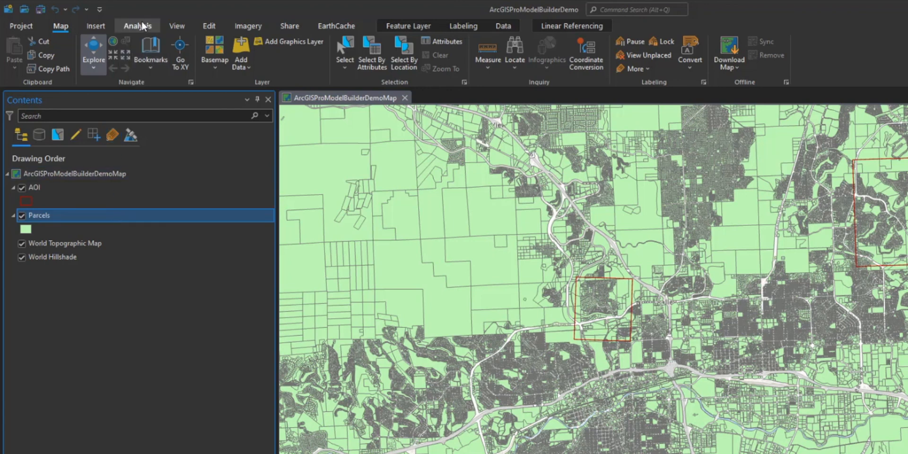
pyautogui.click(137, 26)
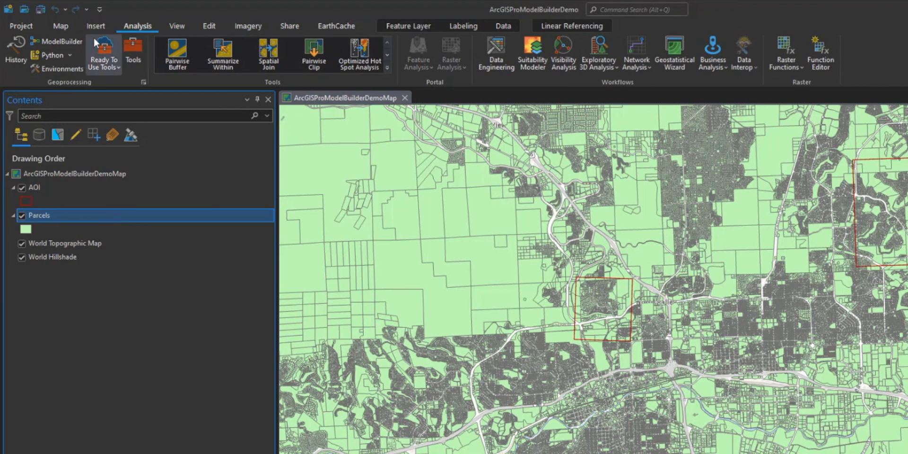
pyautogui.moveTo(63, 41)
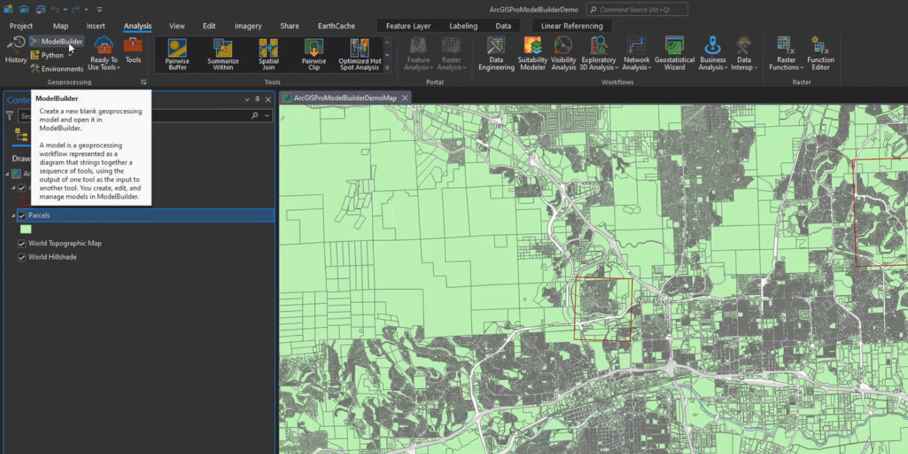
pyautogui.click(58, 40)
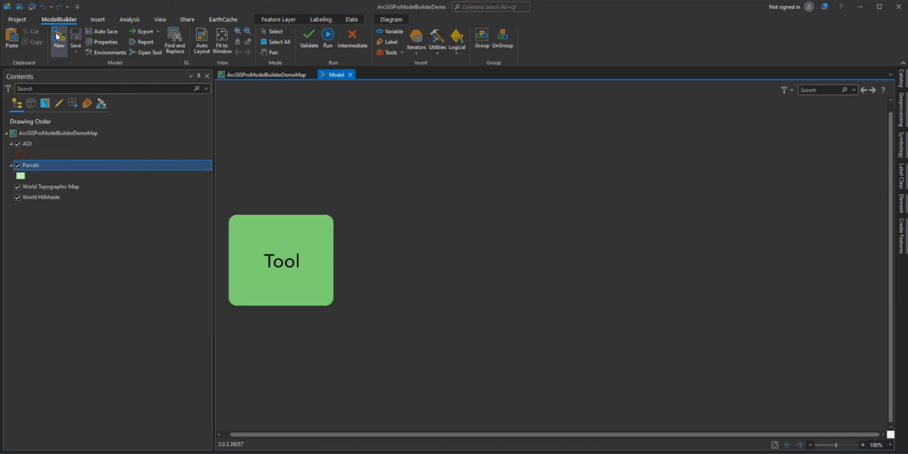
pyautogui.click(393, 30)
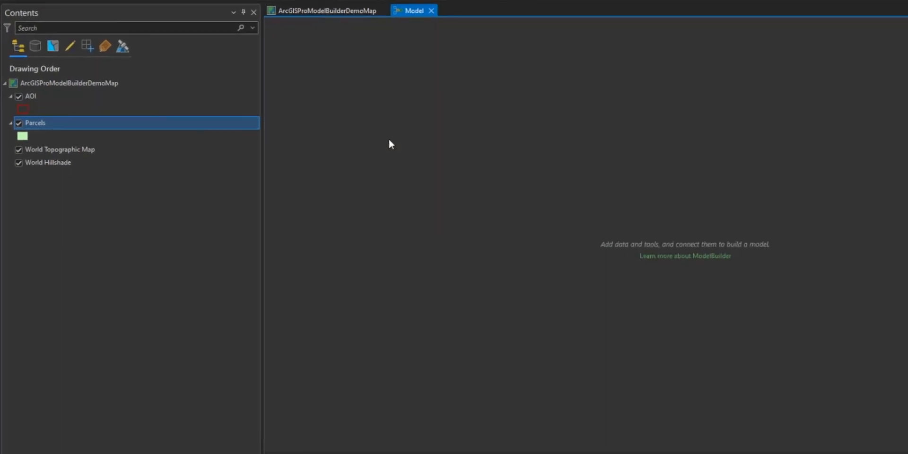
# Step: Add the AOI and Parcels layers from Contents onto the model canvas as data elements
pyautogui.click(31, 96)
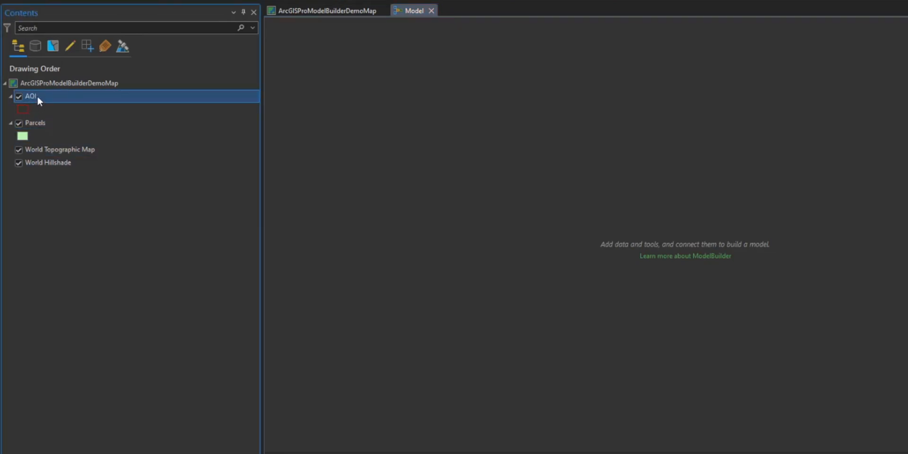
pyautogui.moveTo(31, 96); pyautogui.dragTo(337, 126)
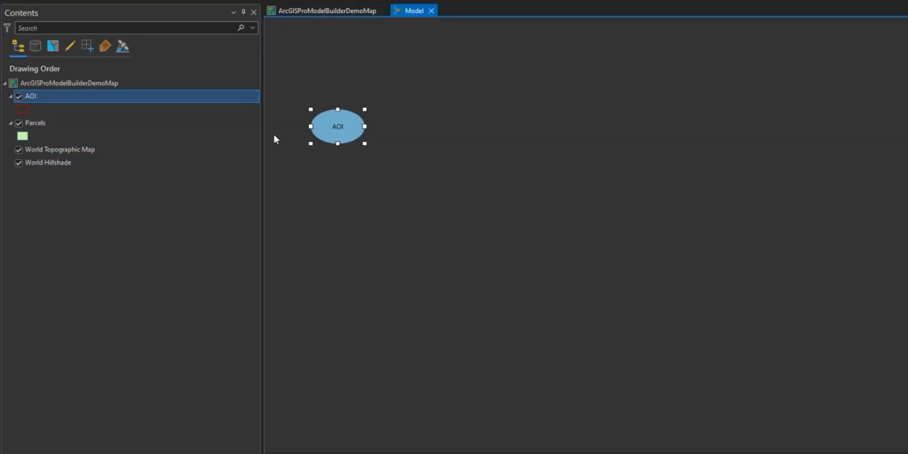
pyautogui.click(35, 123)
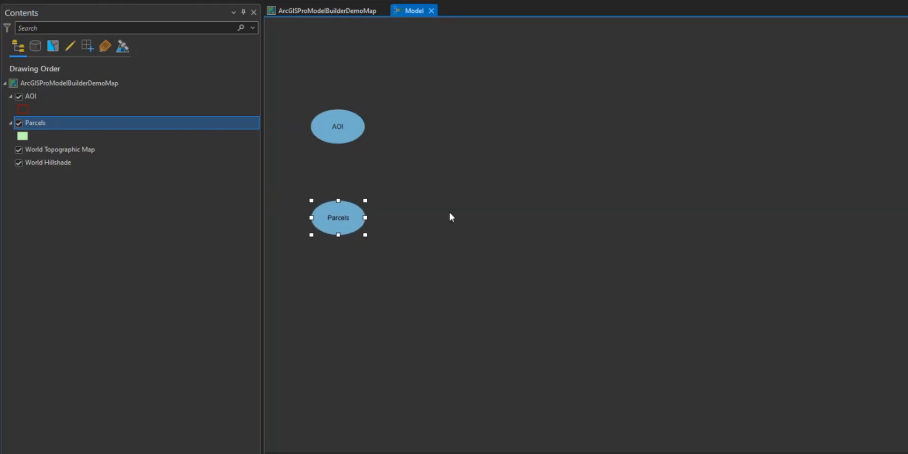
pyautogui.moveTo(415, 202)
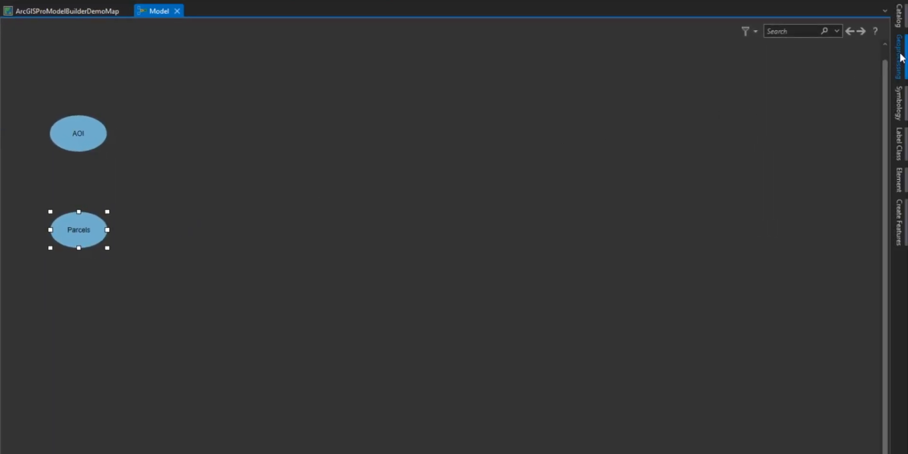
# Step: Add a Clip tool from Geoprocessing search and connect AOI and Parcels as its inputs
pyautogui.click(901, 46)
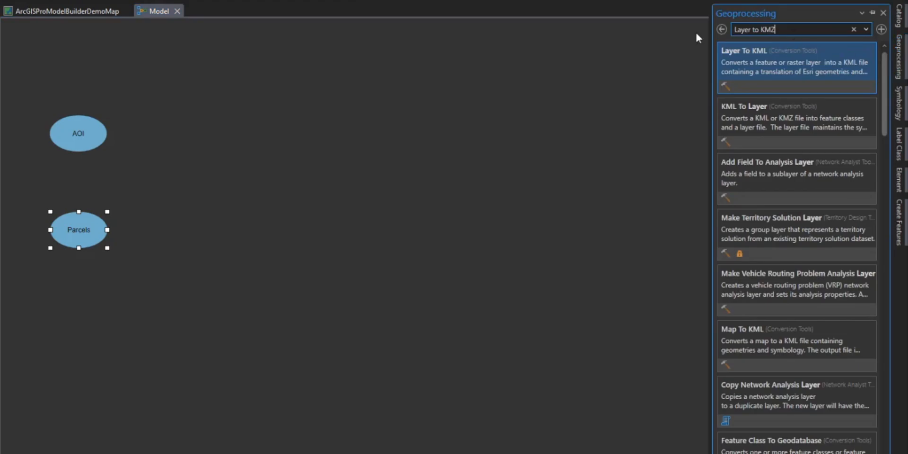
pyautogui.write('Clip')
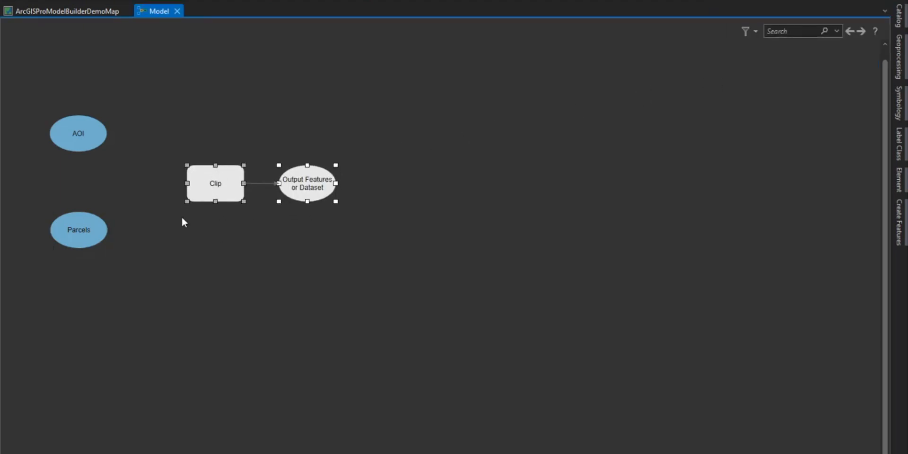
pyautogui.click(138, 193)
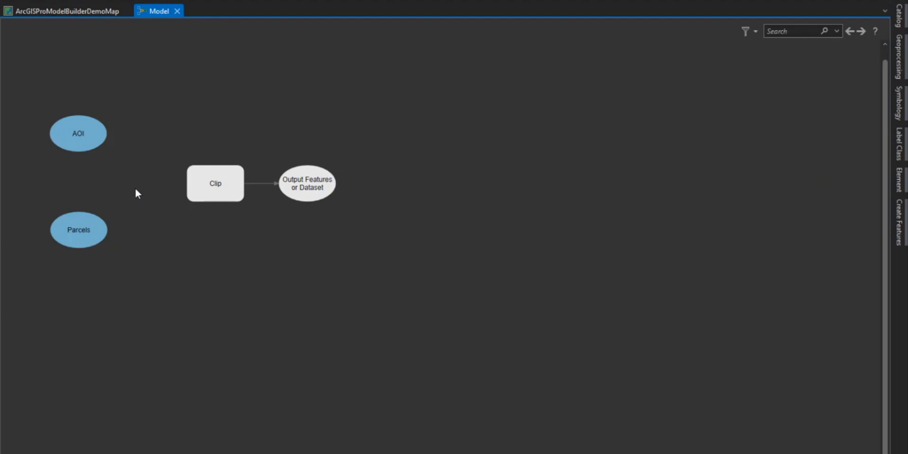
pyautogui.moveTo(93, 134); pyautogui.dragTo(194, 177)
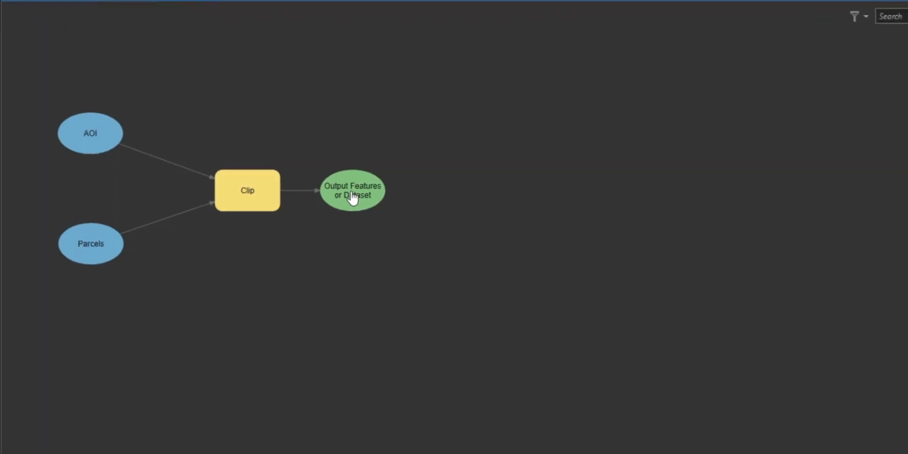
# Step: Name the Clip output Default.gdb\Clipped_Parcels_In_AOI and confirm
pyautogui.doubleClick(352, 191)
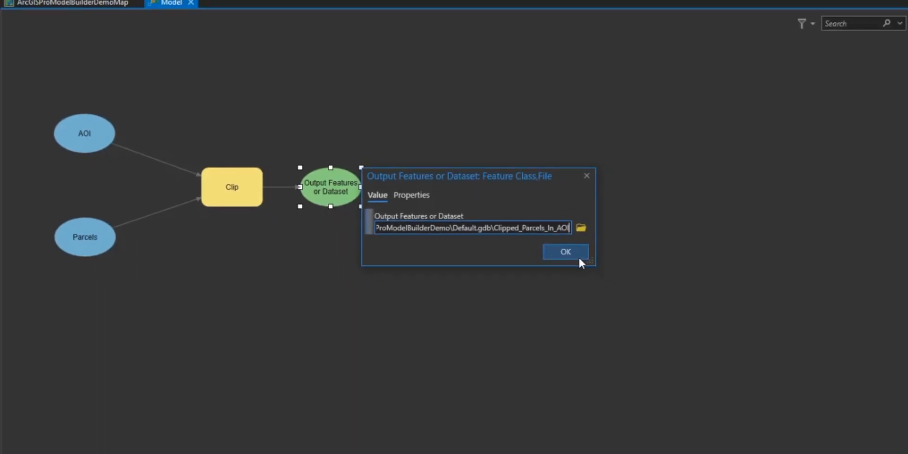
pyautogui.click(565, 252)
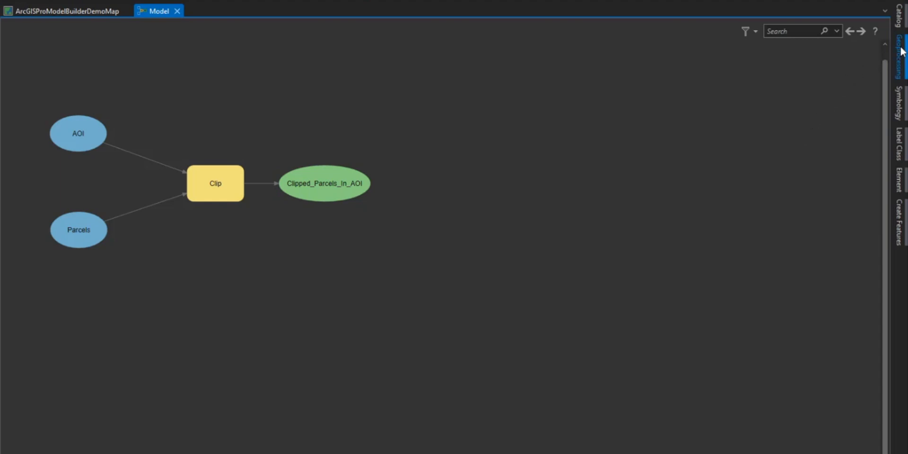
pyautogui.moveTo(900, 48)
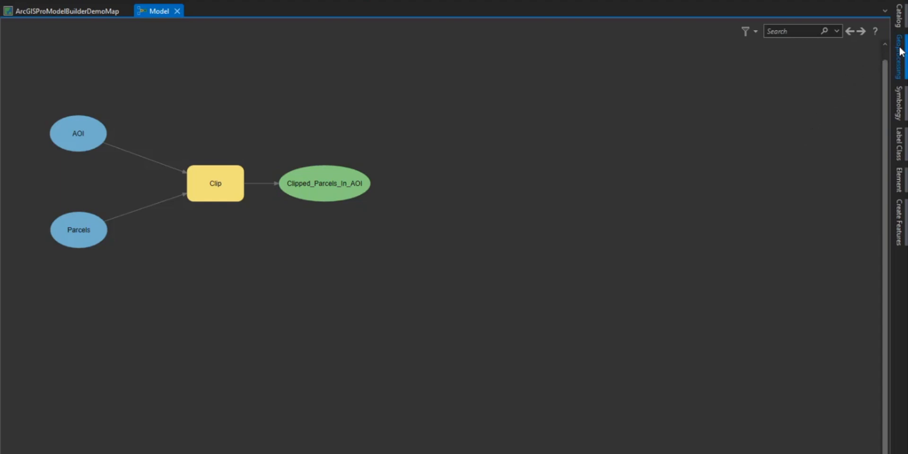
# Step: Add an Add Field tool from Geoprocessing search after Clipped_Parcels_In_AOI
pyautogui.click(902, 50)
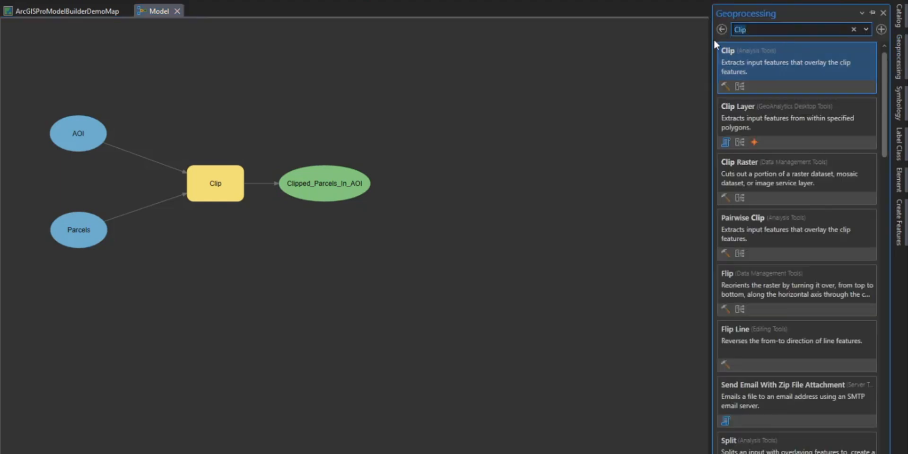
pyautogui.write('Add Field')
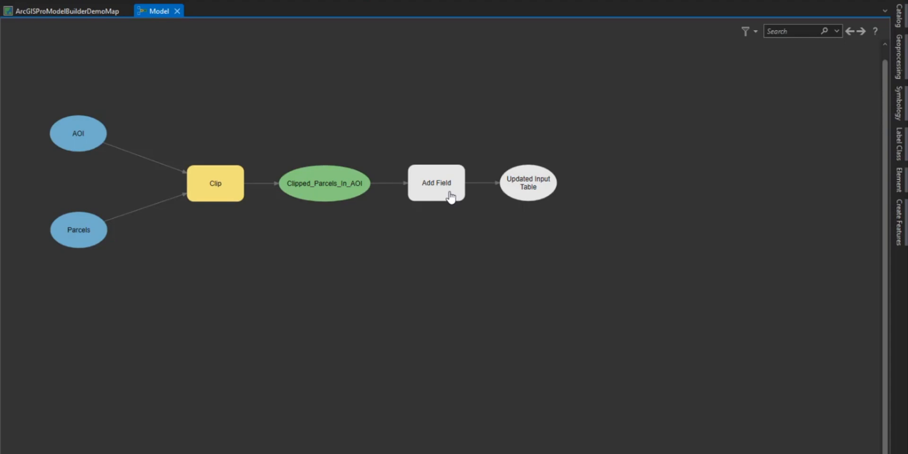
# Step: Configure Add Field with field name Acres, type Double and alias Acres, and confirm
pyautogui.doubleClick(436, 182)
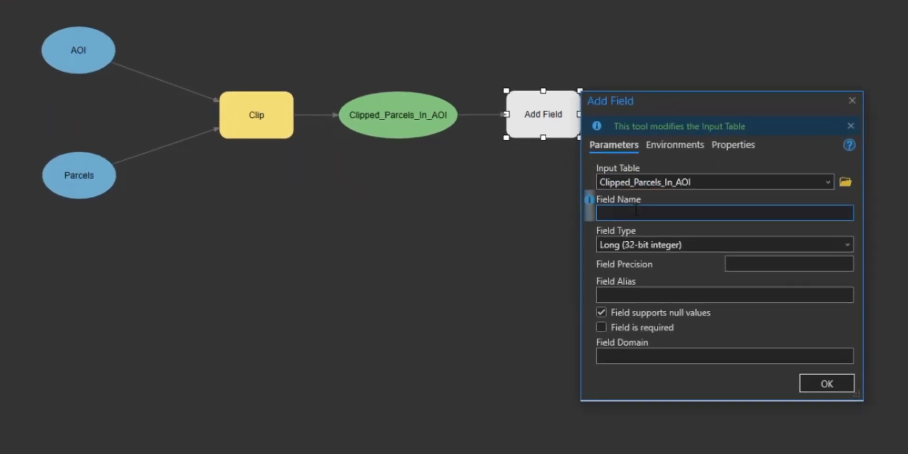
pyautogui.write('Acres')
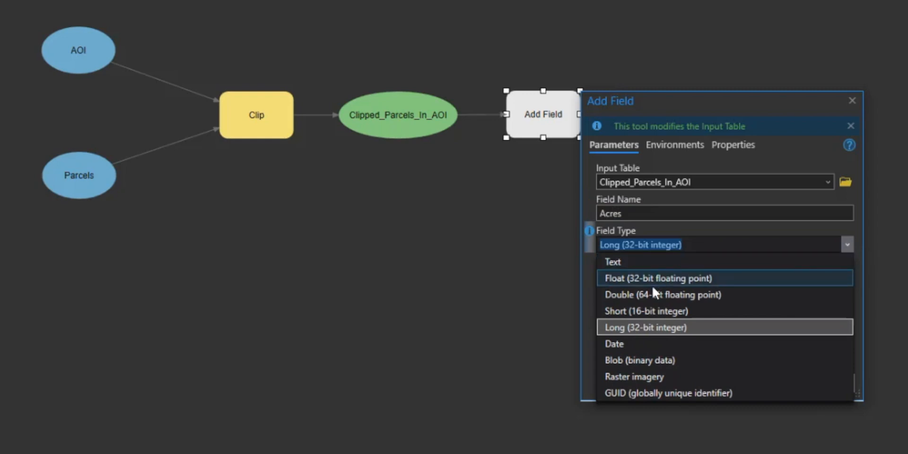
pyautogui.click(662, 294)
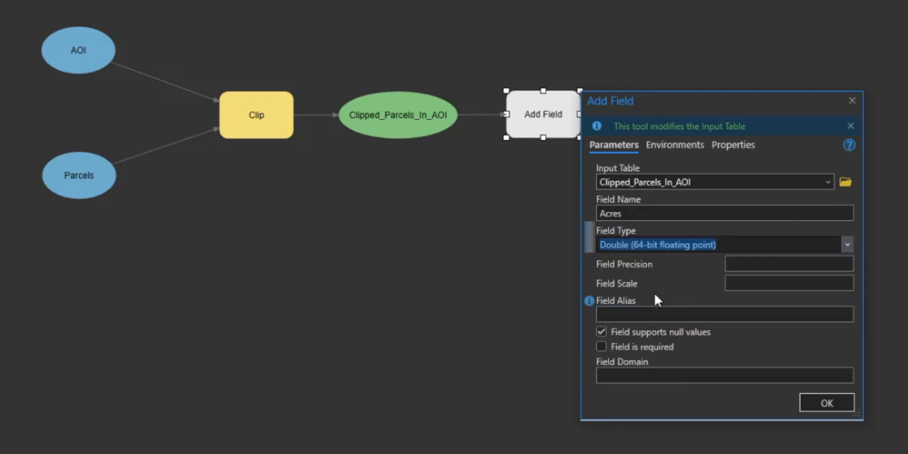
pyautogui.click(724, 314)
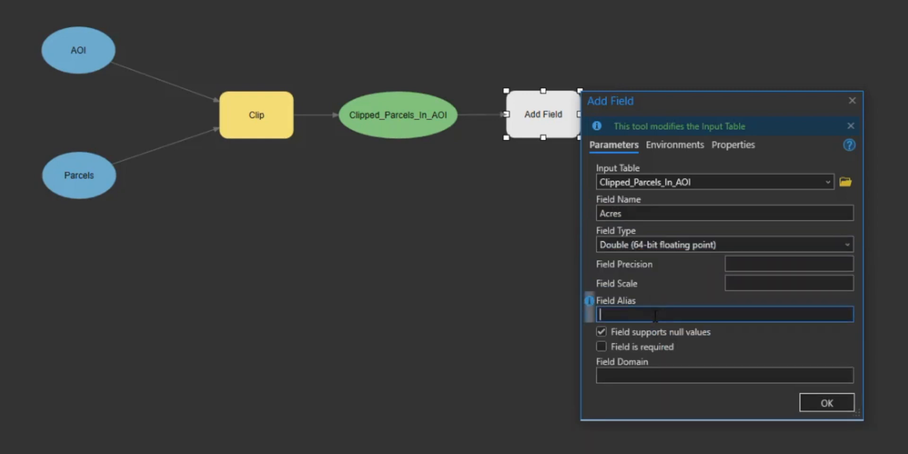
pyautogui.write('Acres')
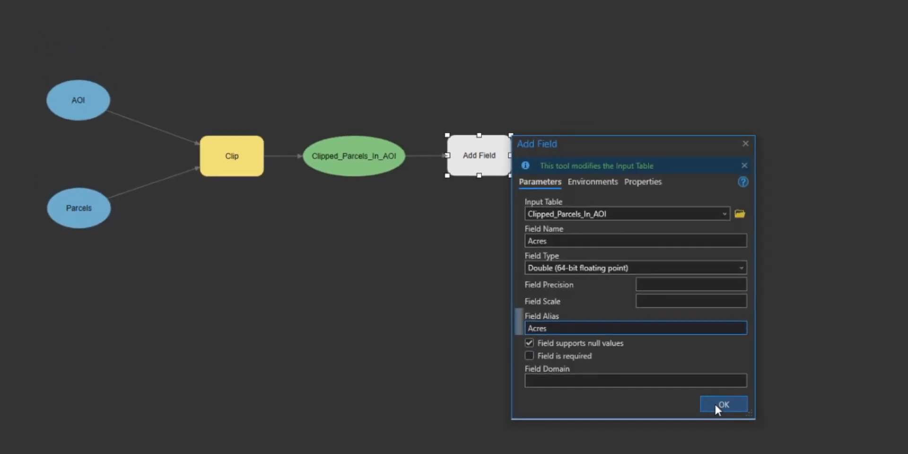
pyautogui.click(723, 404)
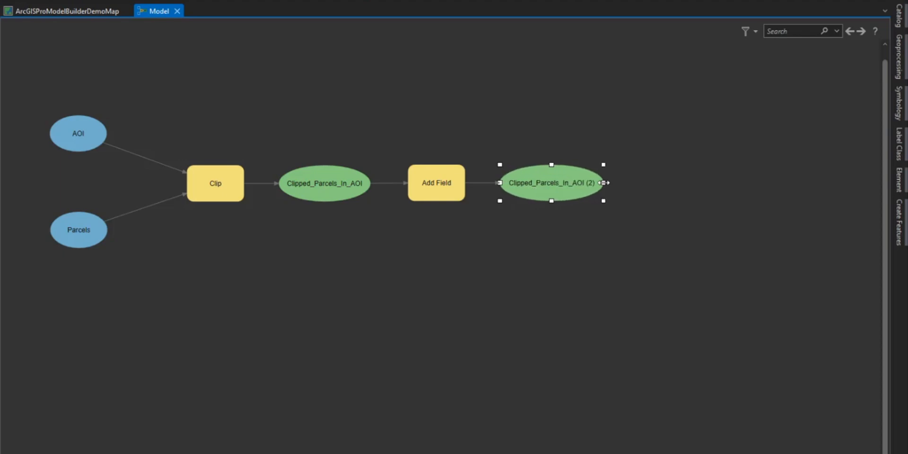
# Step: Add a Calculate Geometry Attributes tool and connect Clipped_Parcels_In_AOI (2) as its input
pyautogui.click(597, 263)
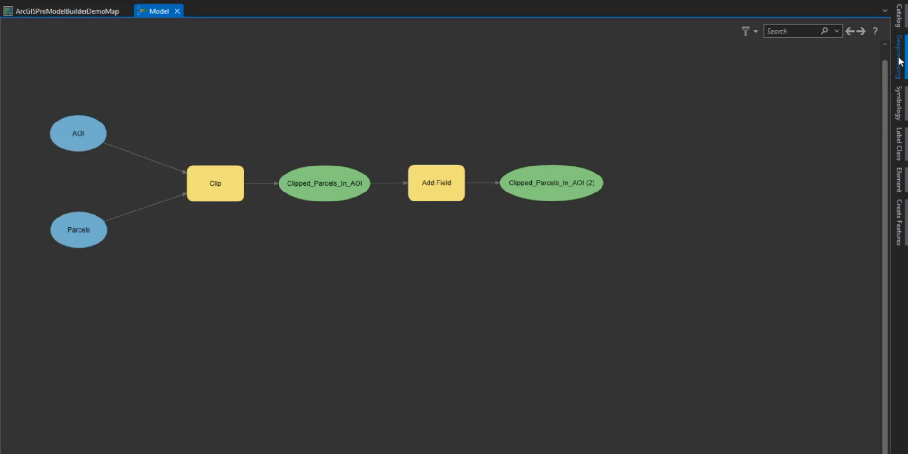
pyautogui.click(899, 52)
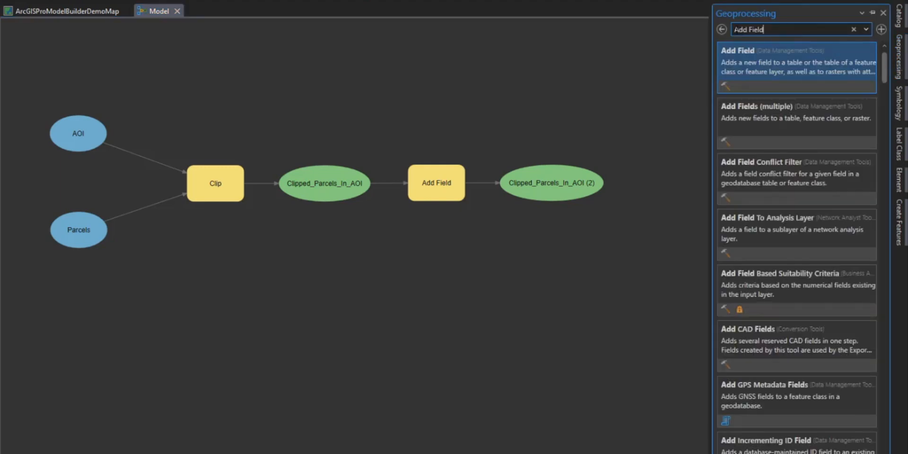
pyautogui.write('Cal')
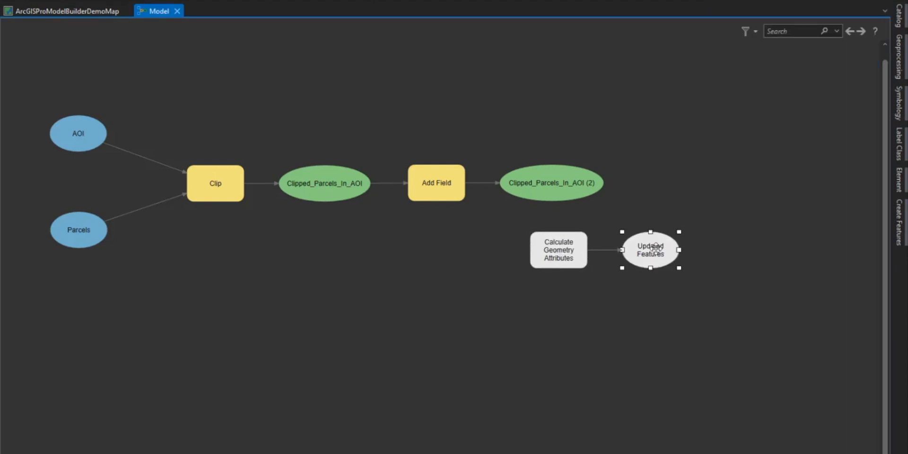
pyautogui.moveTo(650, 250); pyautogui.dragTo(558, 315)
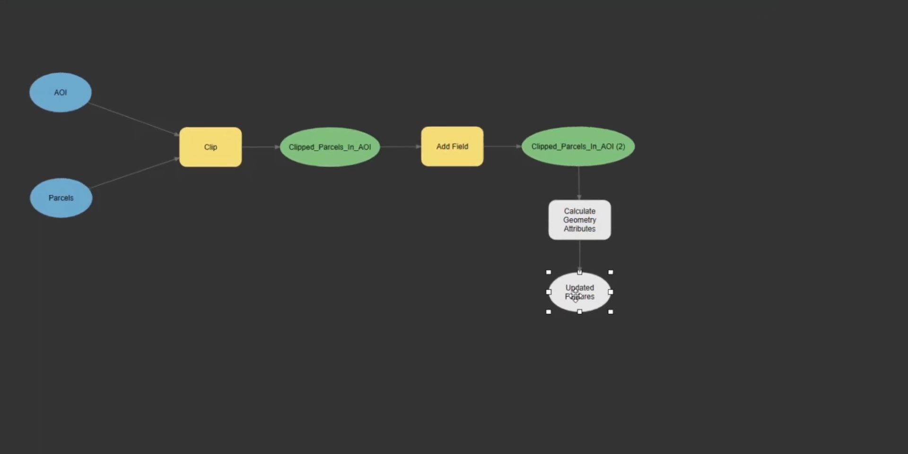
# Step: Set Calculate Geometry Attributes to fill Acres with geodesic area in International Acres using the Parcels coordinate system
pyautogui.doubleClick(579, 219)
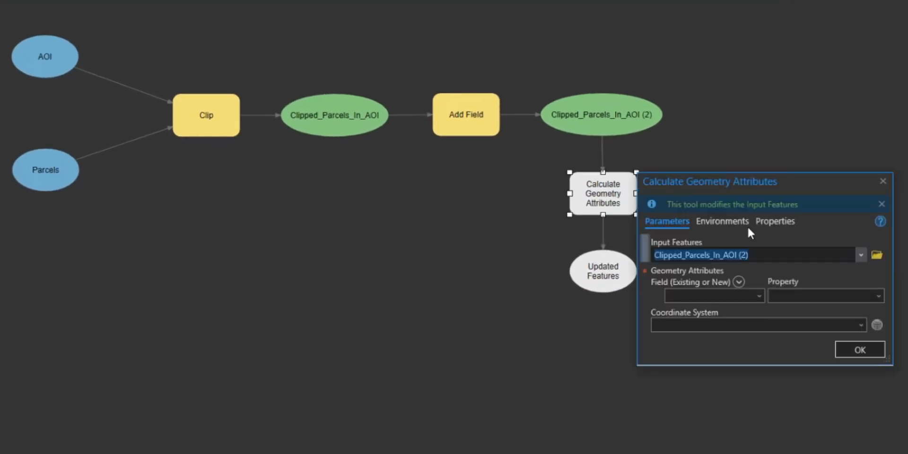
pyautogui.click(710, 295)
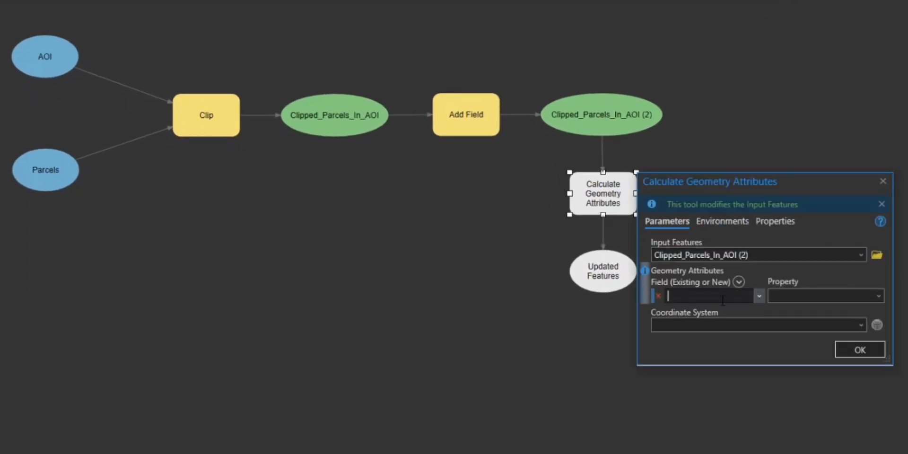
pyautogui.write('Acres')
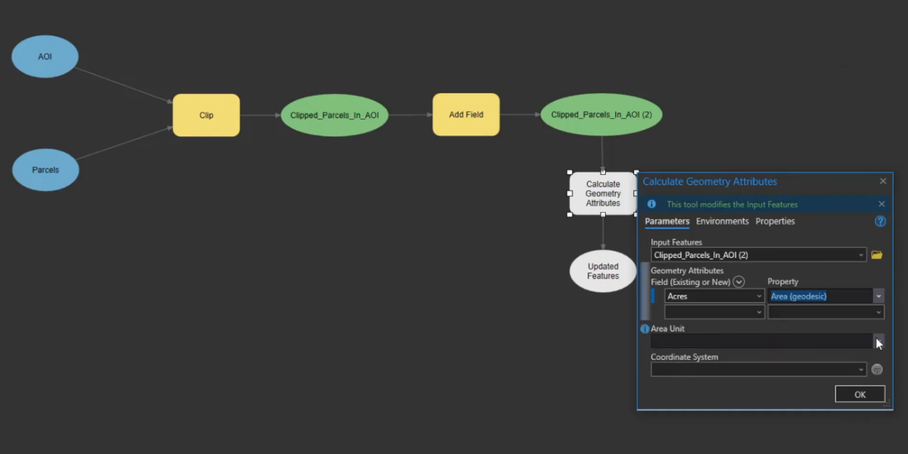
pyautogui.click(878, 340)
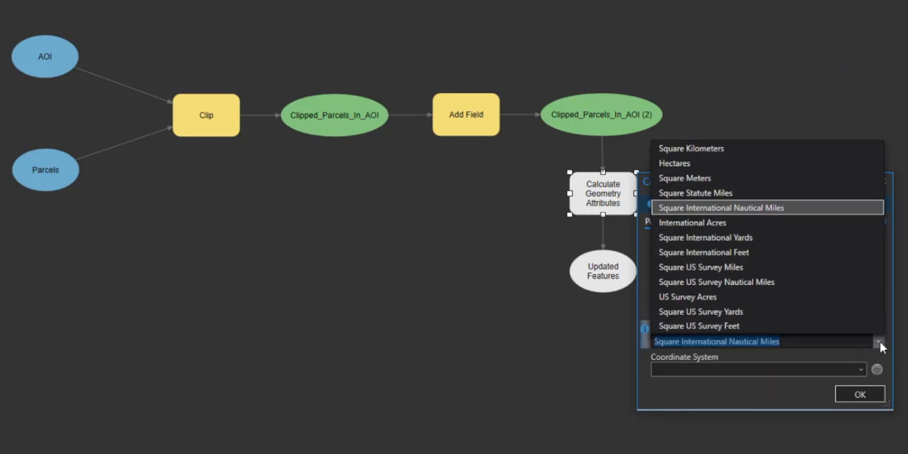
pyautogui.moveTo(732, 227)
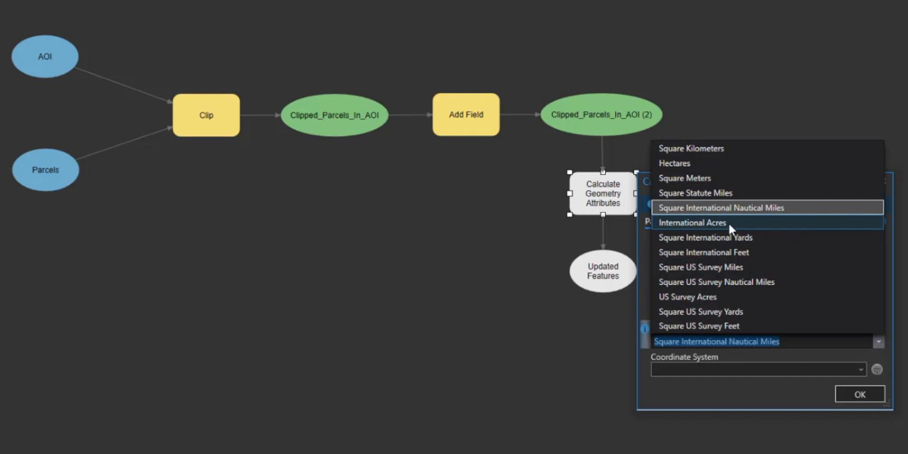
pyautogui.click(692, 222)
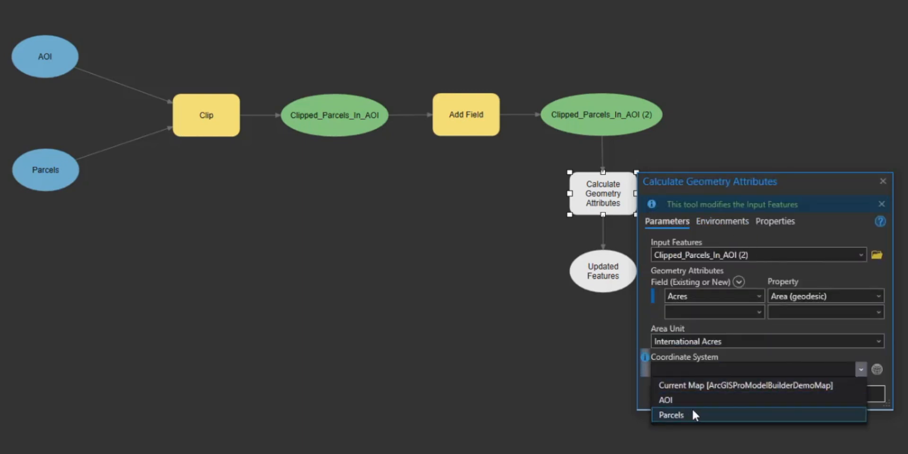
pyautogui.click(671, 414)
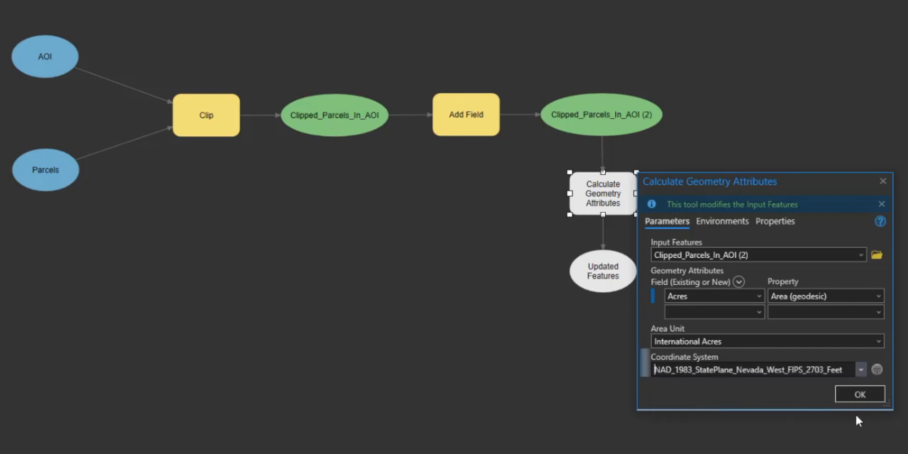
pyautogui.moveTo(860, 396)
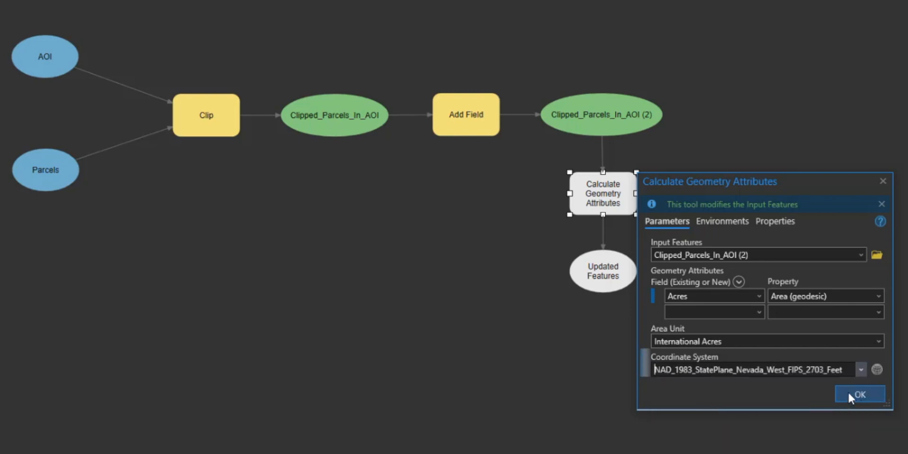
pyautogui.click(859, 394)
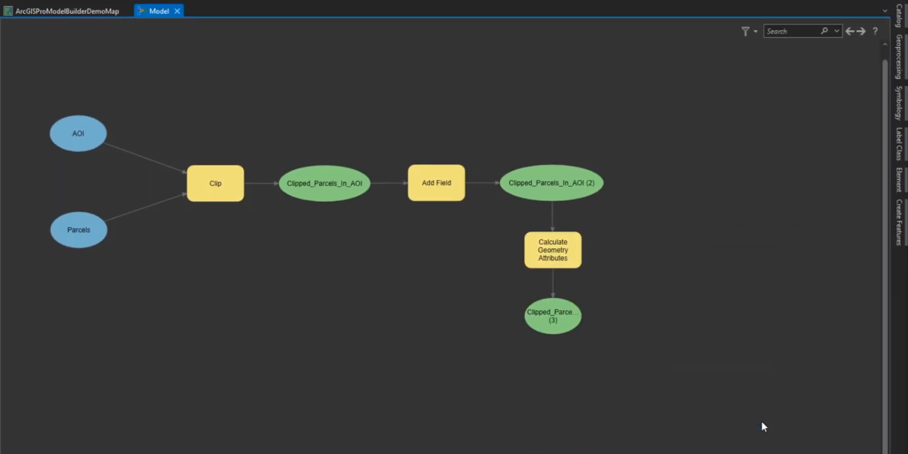
# Step: Add a Make Feature Layer tool and position it beside Clipped_Parcels_In_AOI (3)
pyautogui.click(551, 315)
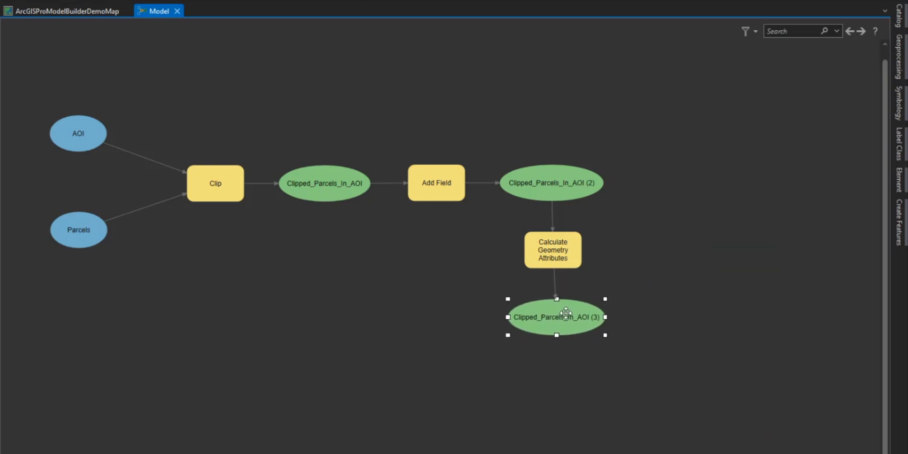
pyautogui.click(536, 374)
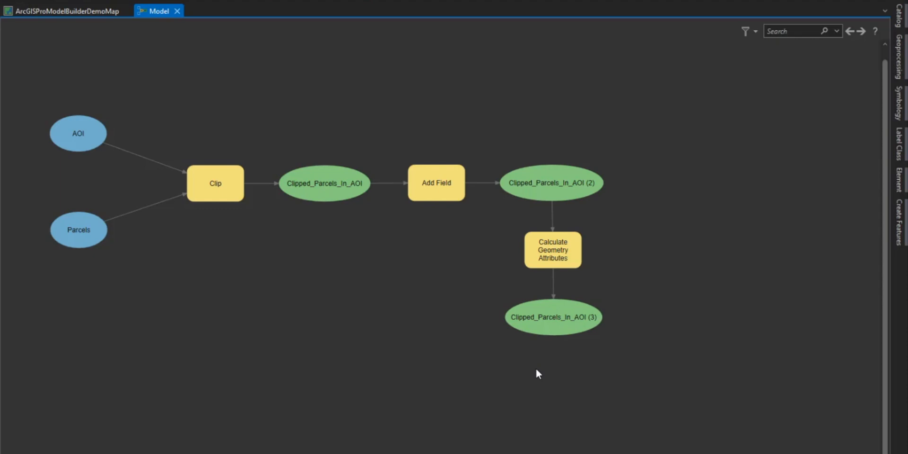
pyautogui.moveTo(829, 162)
pyautogui.write('Calculate Geom')
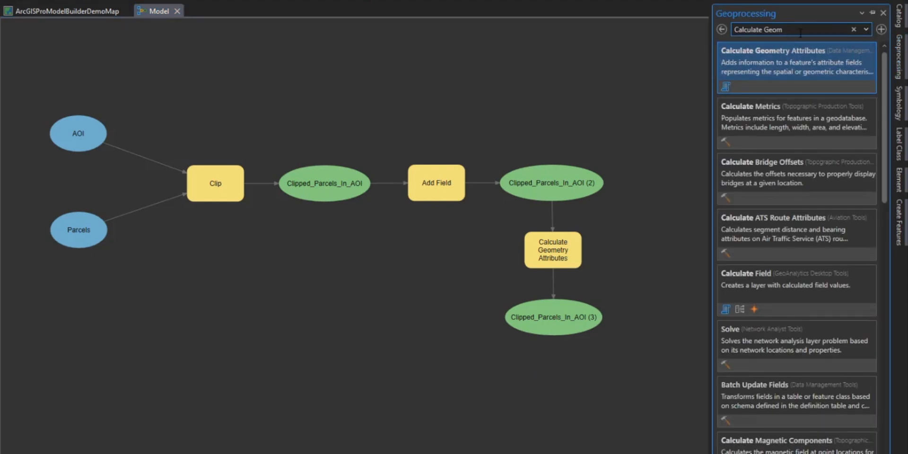
pyautogui.write('Ma')
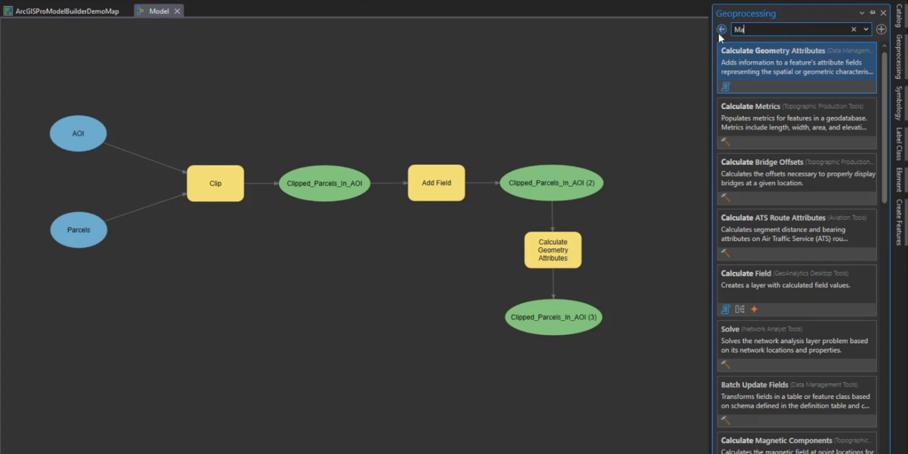
pyautogui.write('Make Feature L')
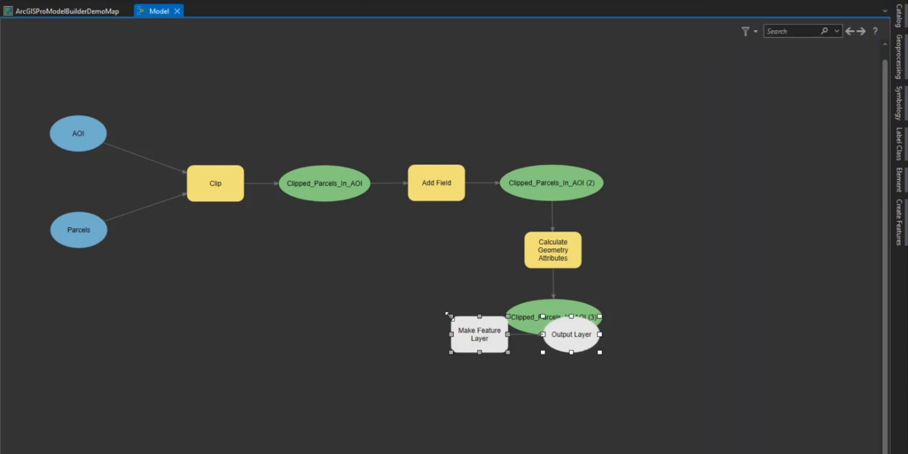
pyautogui.moveTo(480, 335); pyautogui.dragTo(448, 318)
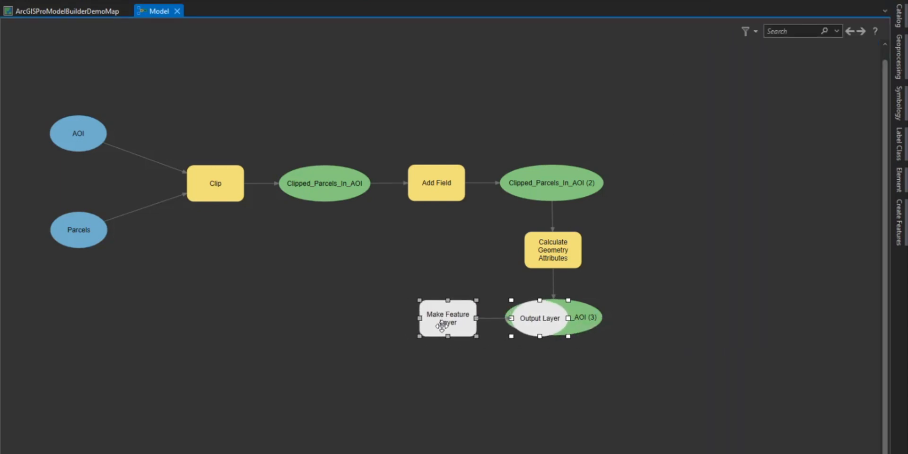
pyautogui.click(539, 317)
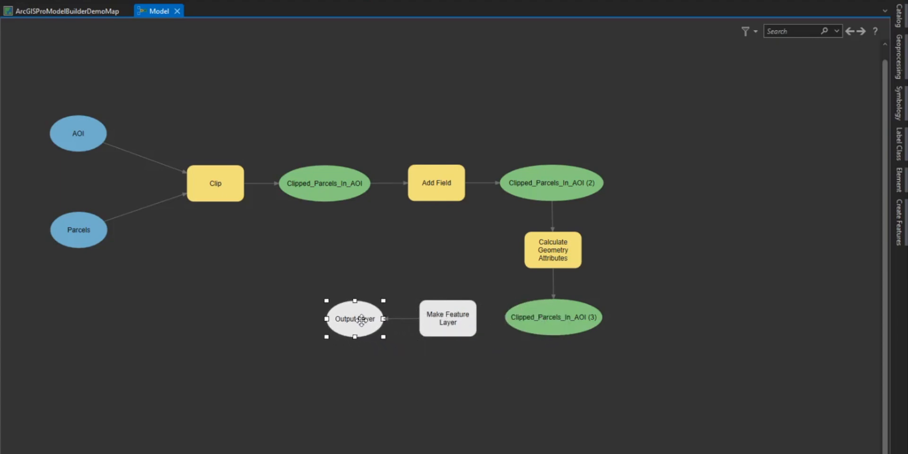
pyautogui.moveTo(531, 325)
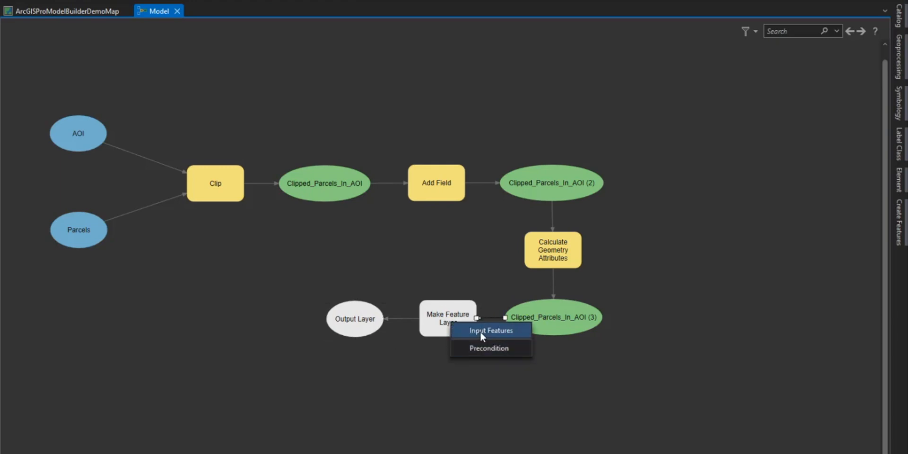
# Step: Feed Clipped_Parcels_In_AOI (3) into Make Feature Layer as Input Features and confirm its settings
pyautogui.click(491, 330)
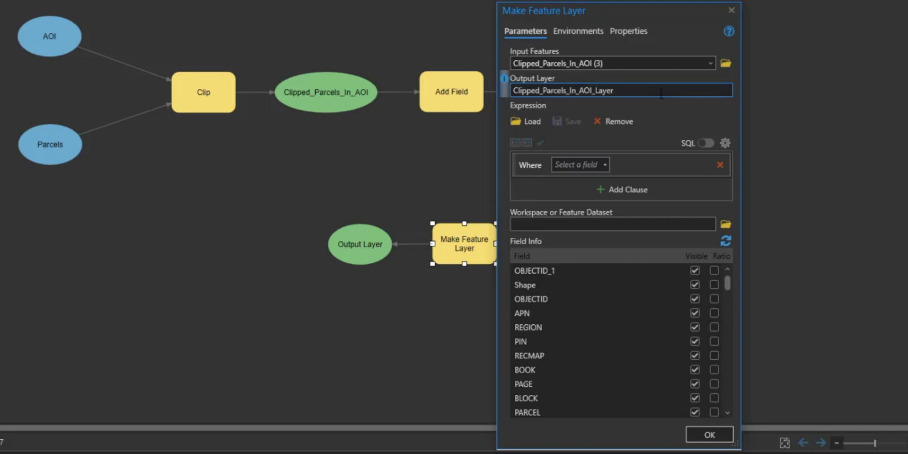
pyautogui.click(709, 434)
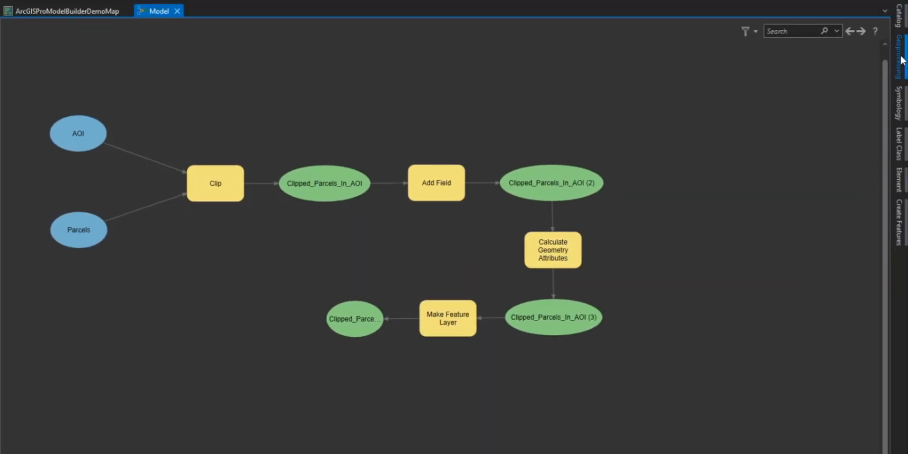
# Step: Search Geoprocessing for the Layer To KML tool to add it to the model
pyautogui.click(902, 53)
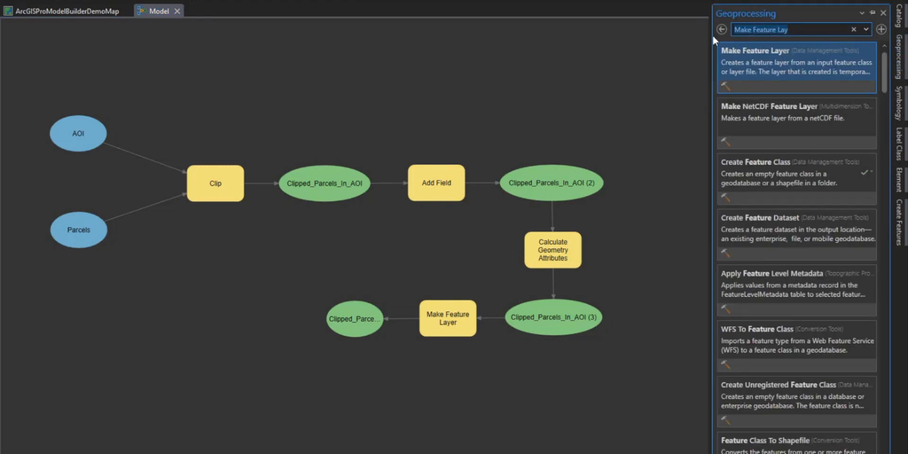
pyautogui.write('Layer to')
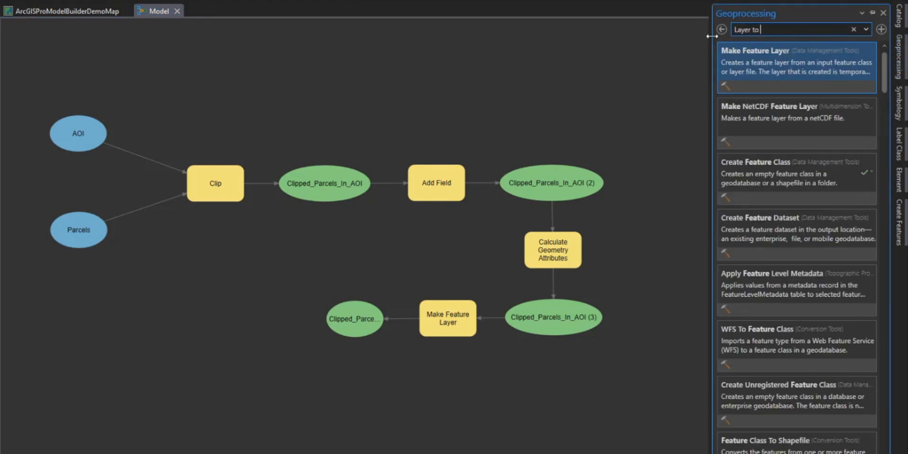
pyautogui.write('KMZ')
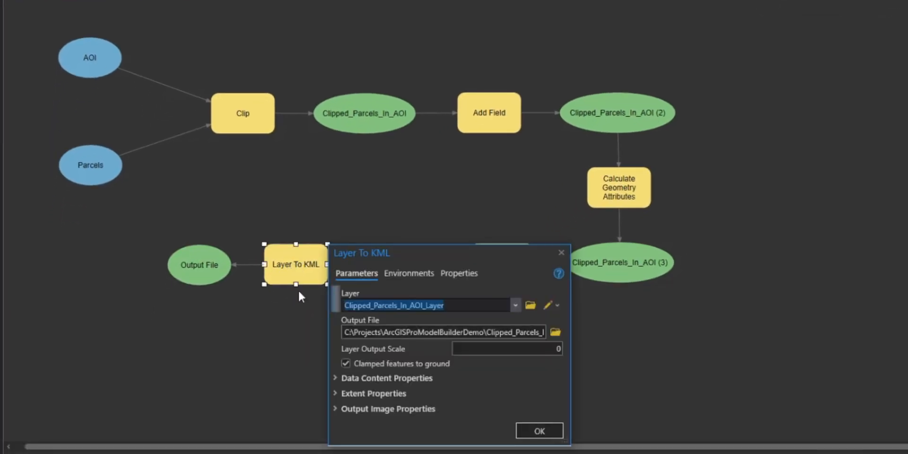
pyautogui.moveTo(325, 340)
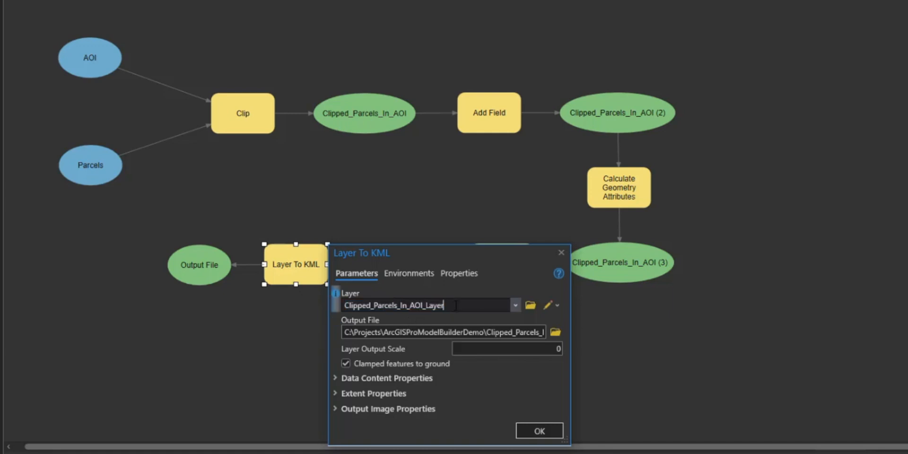
# Step: Save the Layer To KML output as Clipped_Parcels_In_AOI_Layer in the ArcGISProModelBuilderDemo project folder and confirm
pyautogui.click(555, 332)
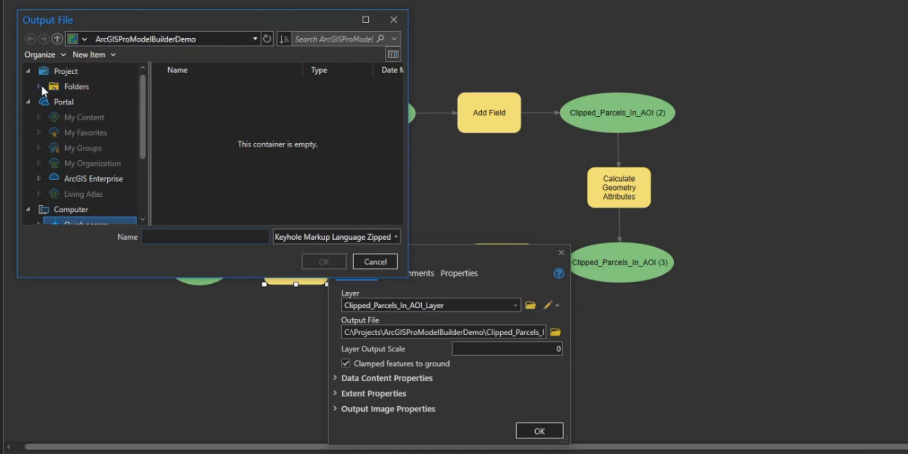
pyautogui.click(104, 101)
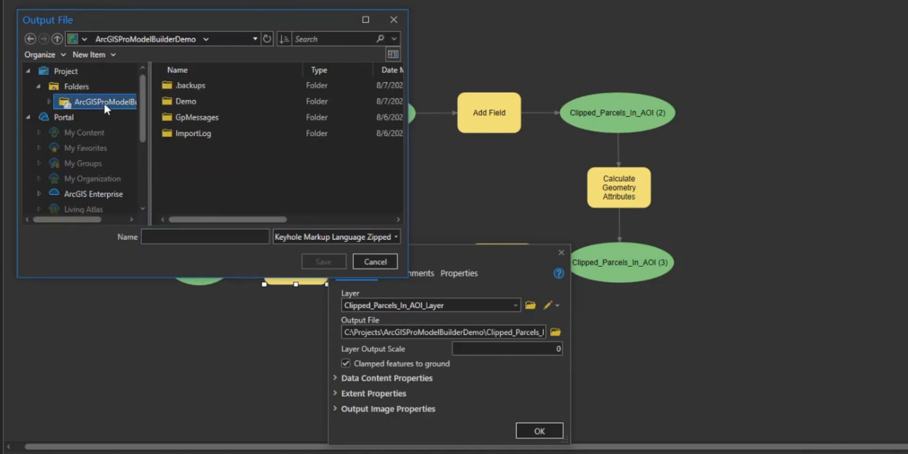
pyautogui.write('Cl')
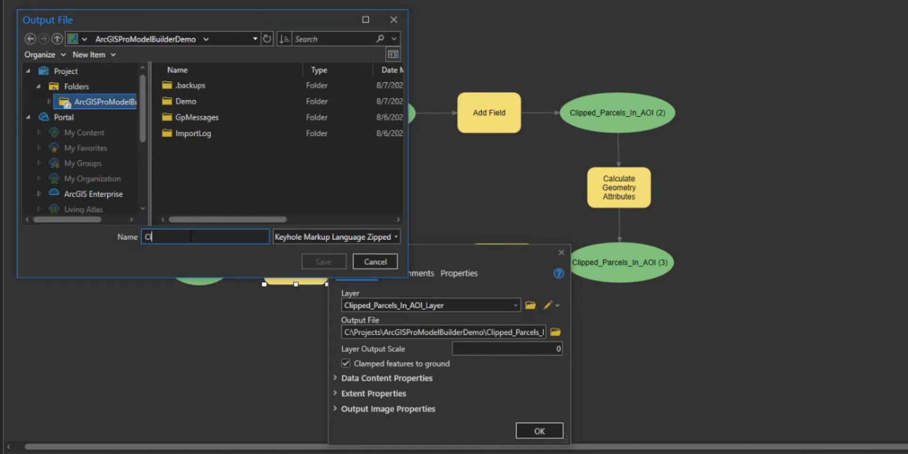
pyautogui.write('Clipped_Parcels_')
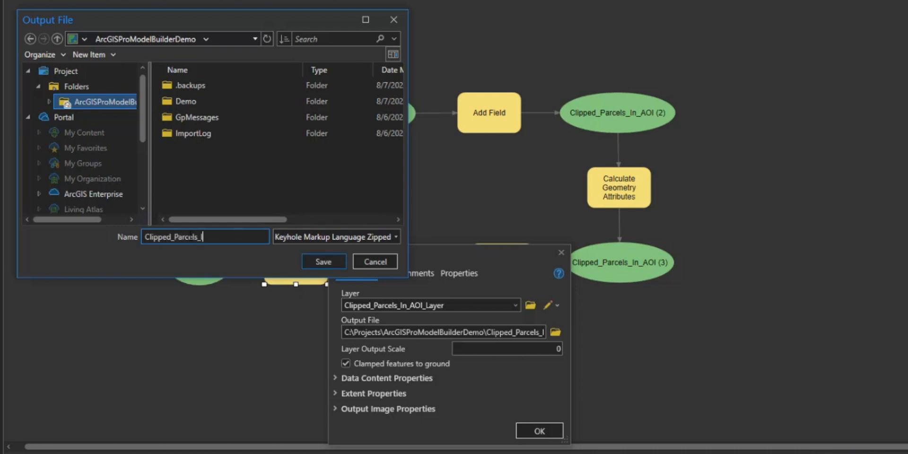
pyautogui.write('In_AOI_Layer')
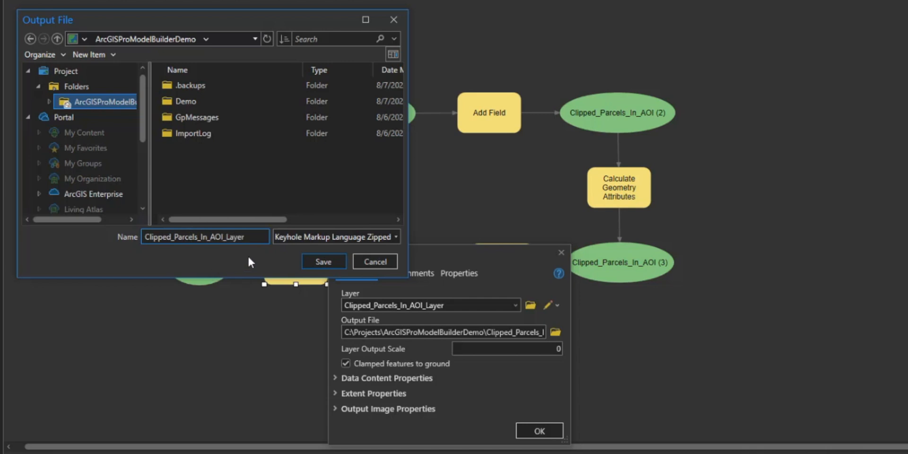
pyautogui.click(375, 261)
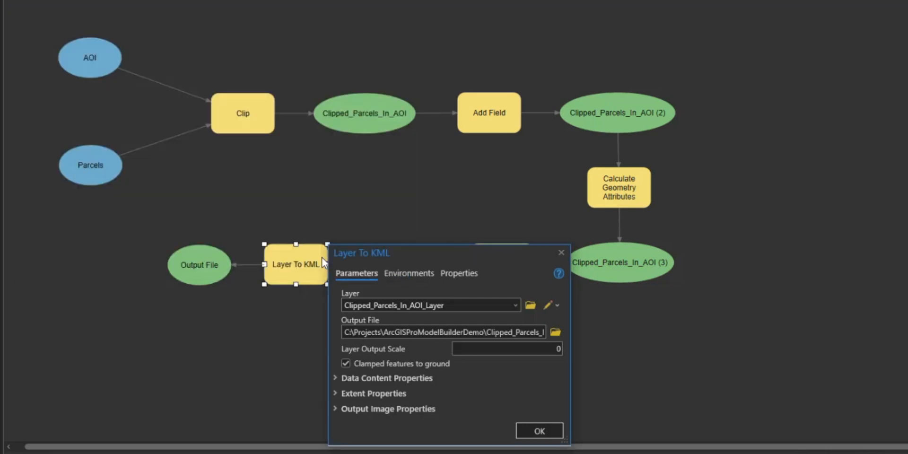
pyautogui.moveTo(521, 426)
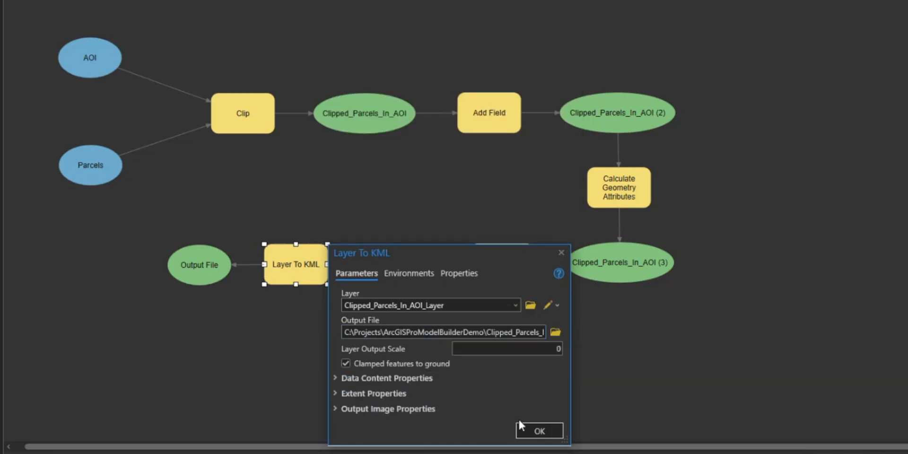
pyautogui.click(539, 430)
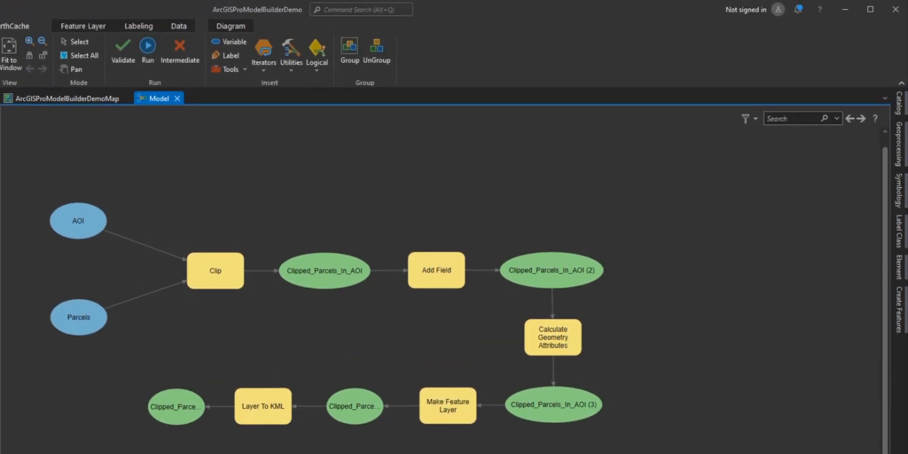
pyautogui.moveTo(231, 55)
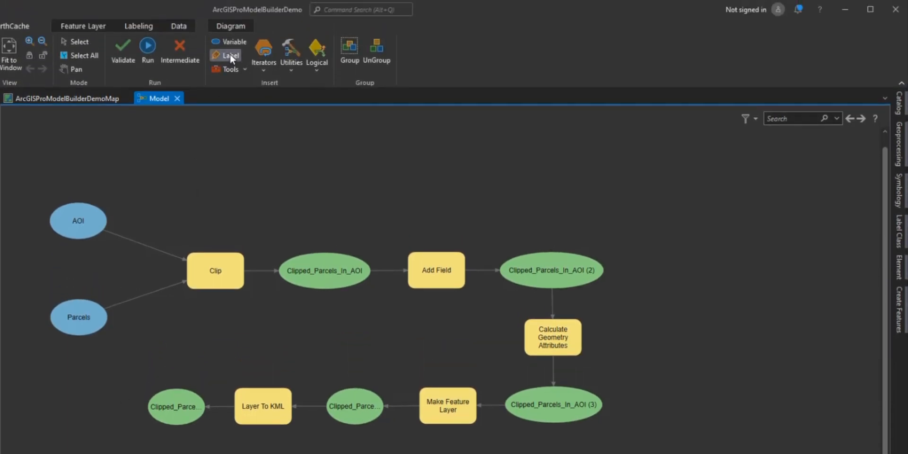
# Step: Label the first steps, including '2. Add Acres Field', and copy a label for the Calculate Geometry step
pyautogui.click(231, 55)
pyautogui.write('1. Clip Parcels to AOI')
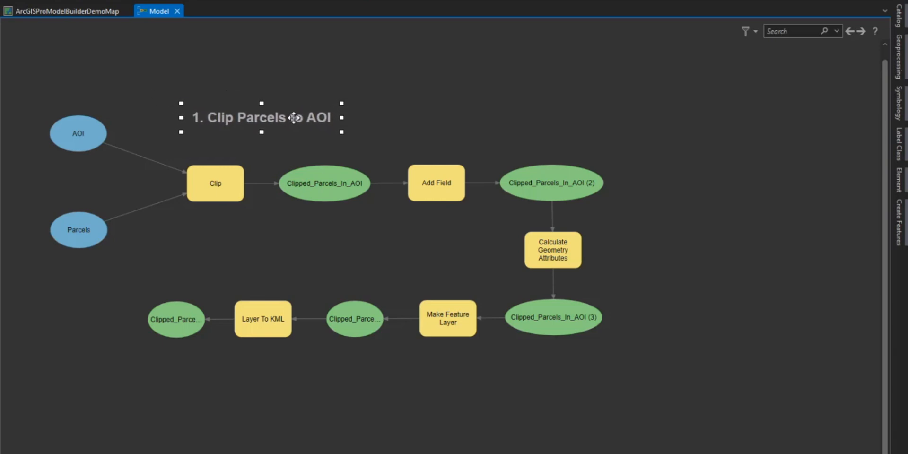
pyautogui.moveTo(261, 117); pyautogui.dragTo(516, 268)
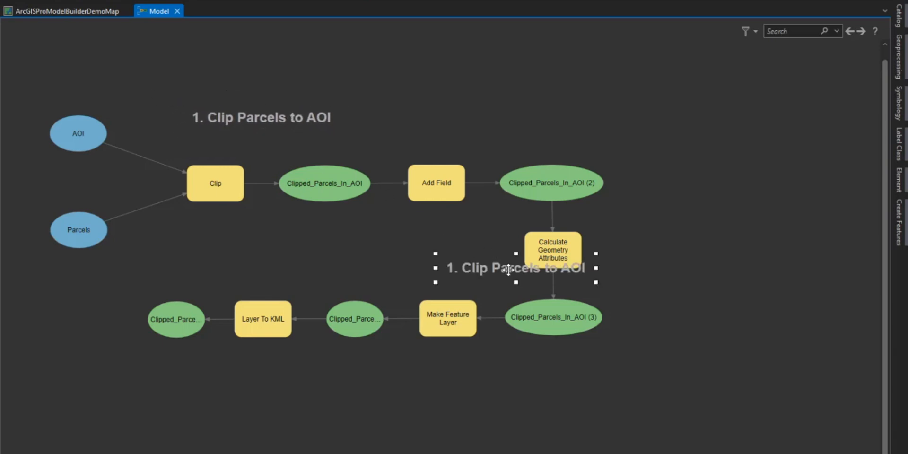
pyautogui.moveTo(516, 268); pyautogui.dragTo(504, 117)
pyautogui.write('2')
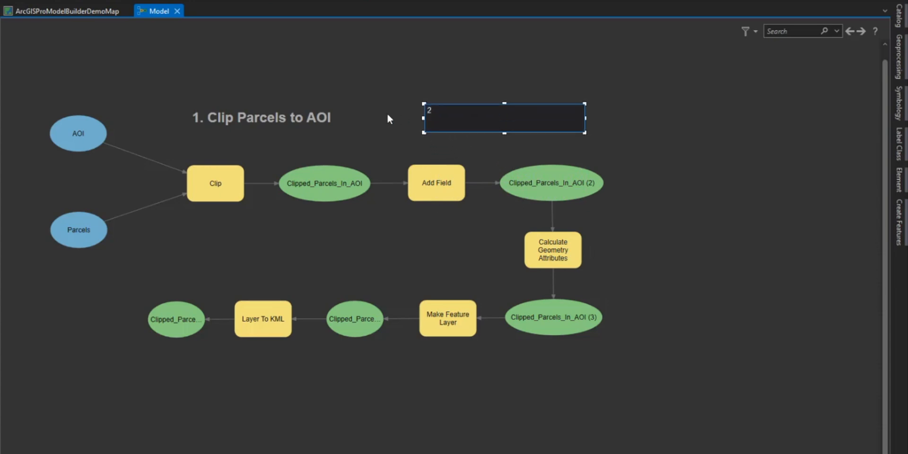
pyautogui.write('Add Field')
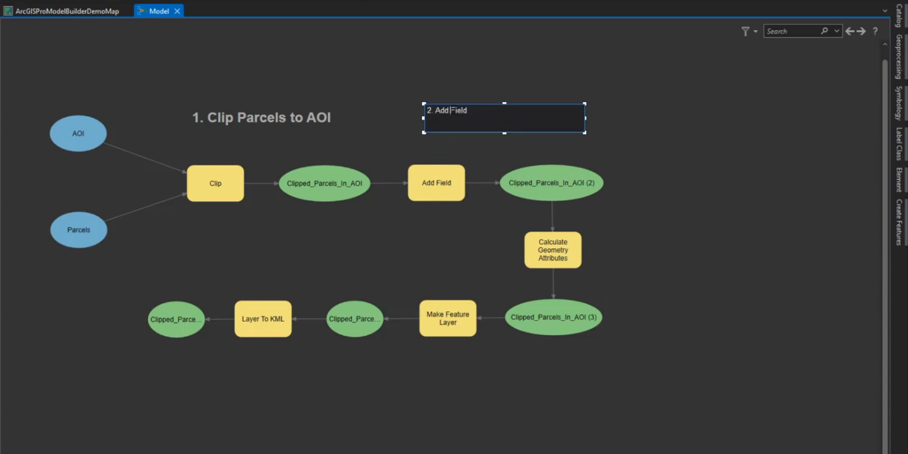
pyautogui.write('2. Add Acres Field')
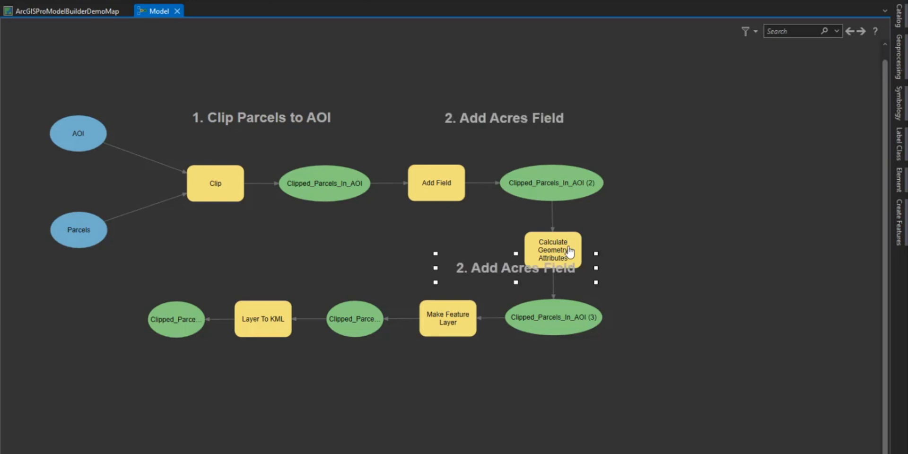
pyautogui.moveTo(514, 267); pyautogui.dragTo(691, 277)
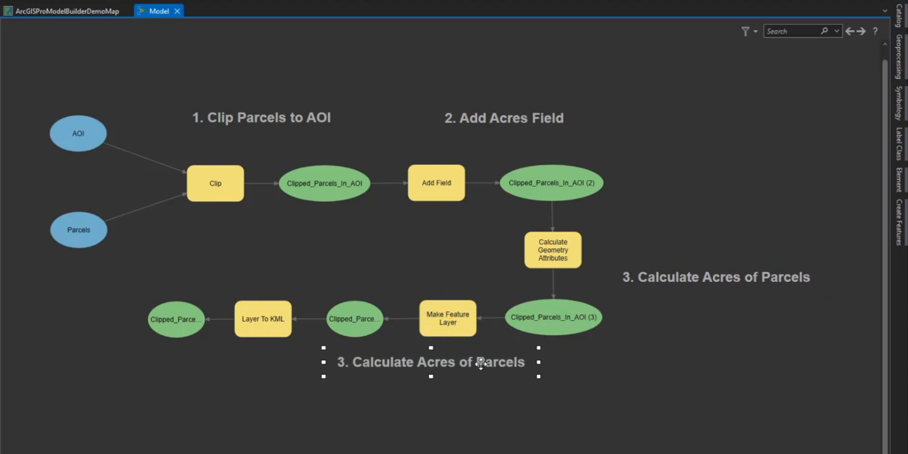
# Step: Label Make Feature Layer '4. Create Layer' and Layer To KML '4. Create KMZ'
pyautogui.doubleClick(432, 362)
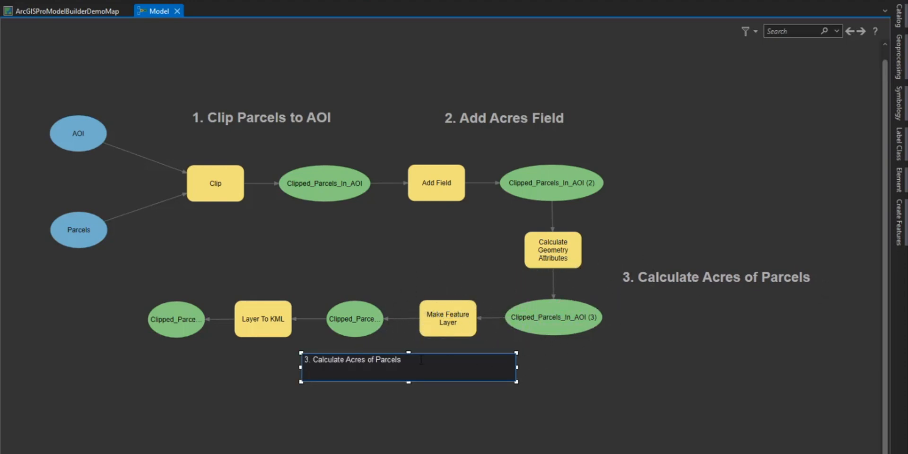
pyautogui.write('4. Create')
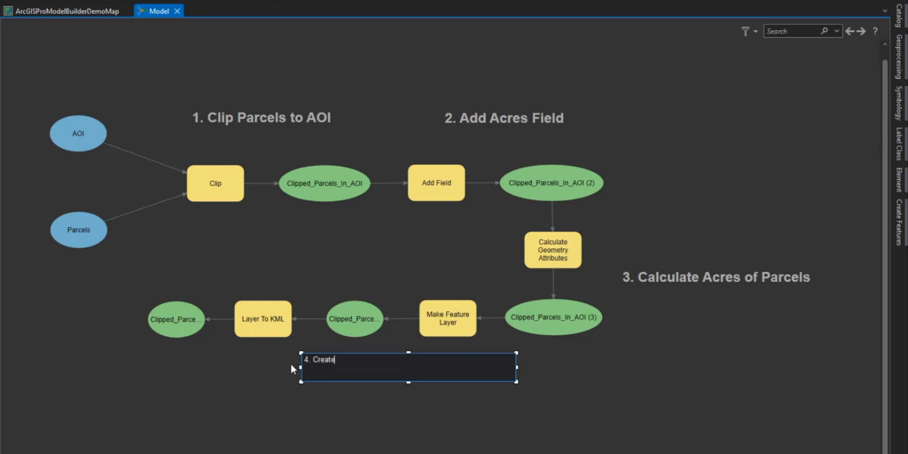
pyautogui.write('Layer')
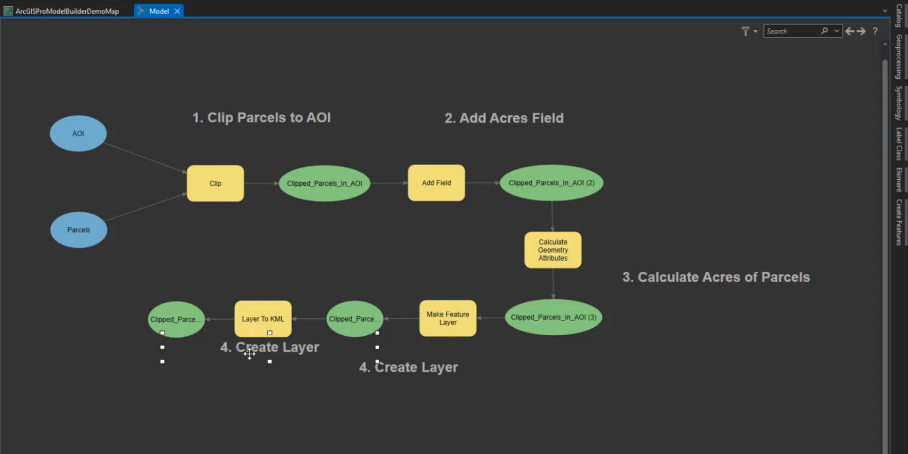
pyautogui.moveTo(270, 353); pyautogui.dragTo(226, 369)
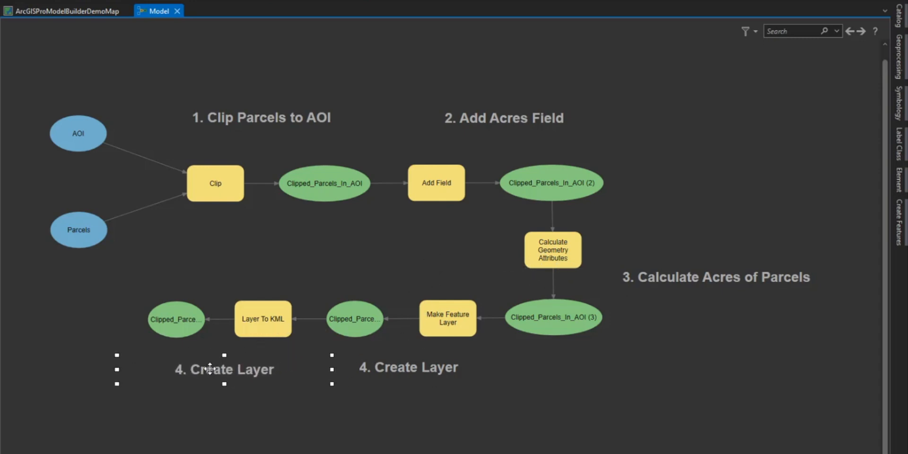
pyautogui.write('4. Create KMZ')
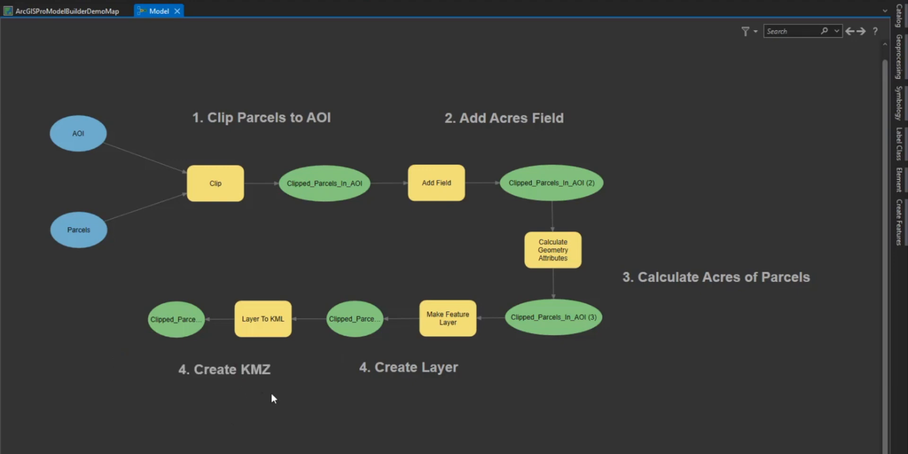
pyautogui.moveTo(520, 138)
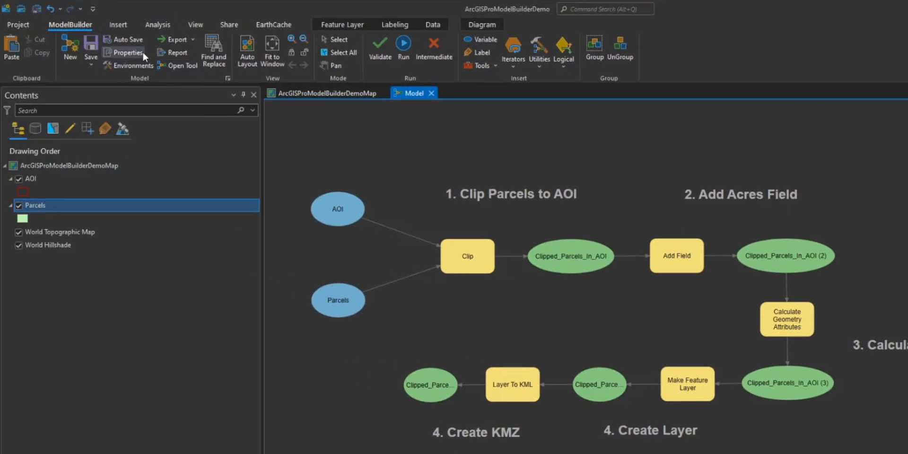
# Step: Rename the model to ArcGISProModelBuilderDemo in its tool properties
pyautogui.click(128, 53)
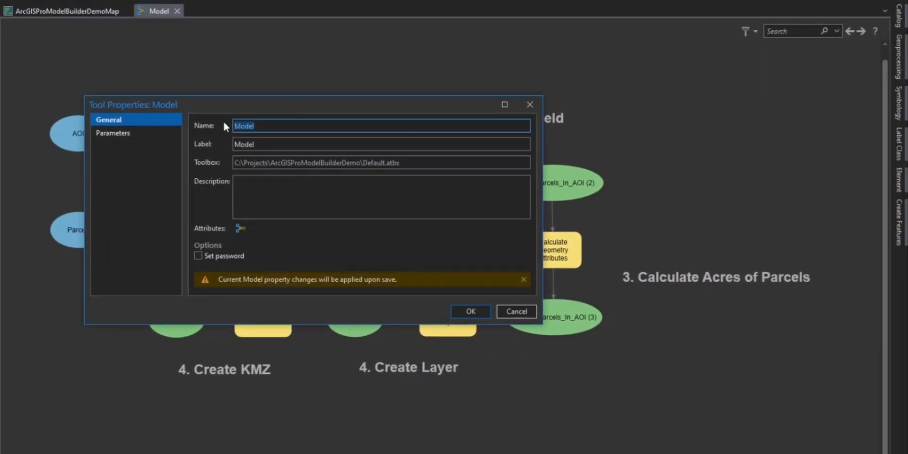
pyautogui.write('ArcGISPr')
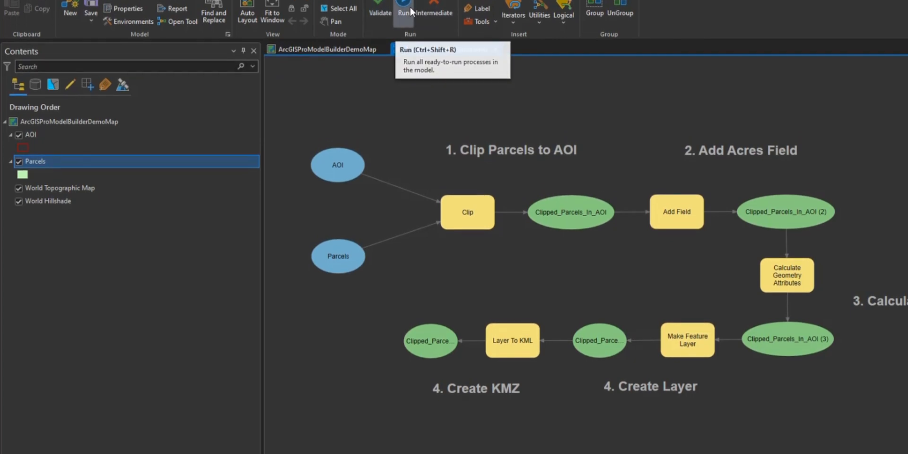
# Step: Run all processes in the model from clipping the parcels to creating the KMZ
pyautogui.click(404, 9)
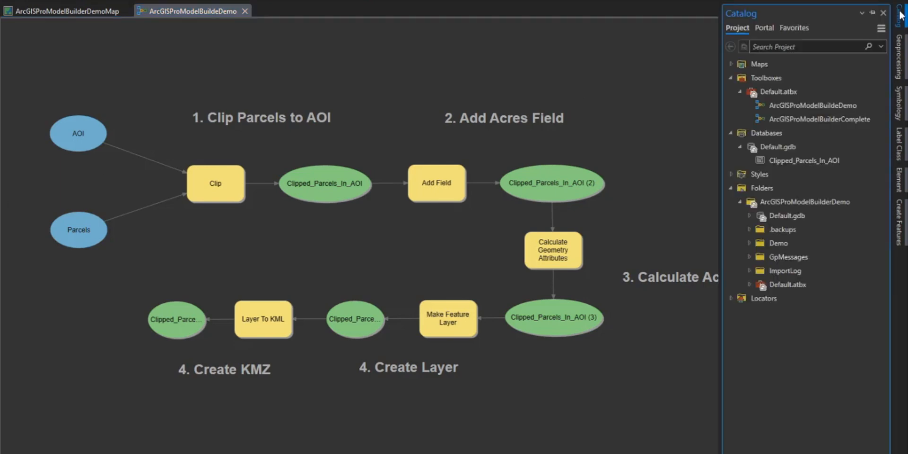
# Step: Check the model, clipped parcels output and new KMZ in the Catalog, then add Clipped_Parcels_In_AOI to the map
pyautogui.click(819, 119)
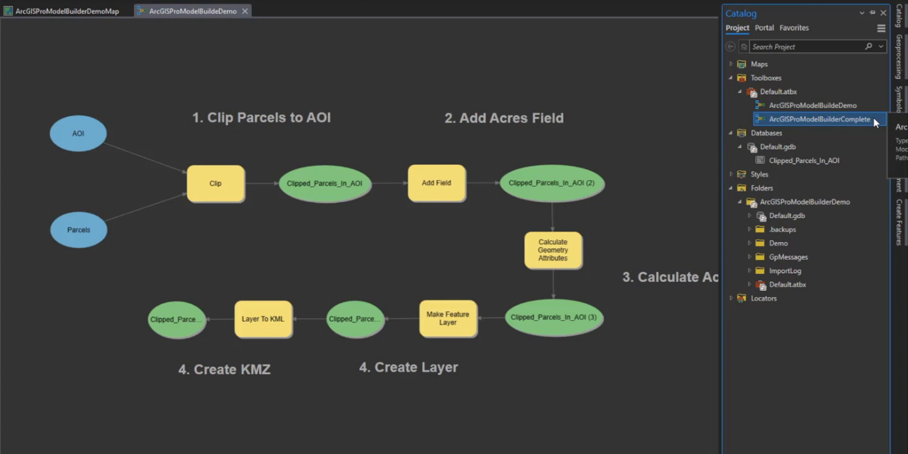
pyautogui.click(804, 161)
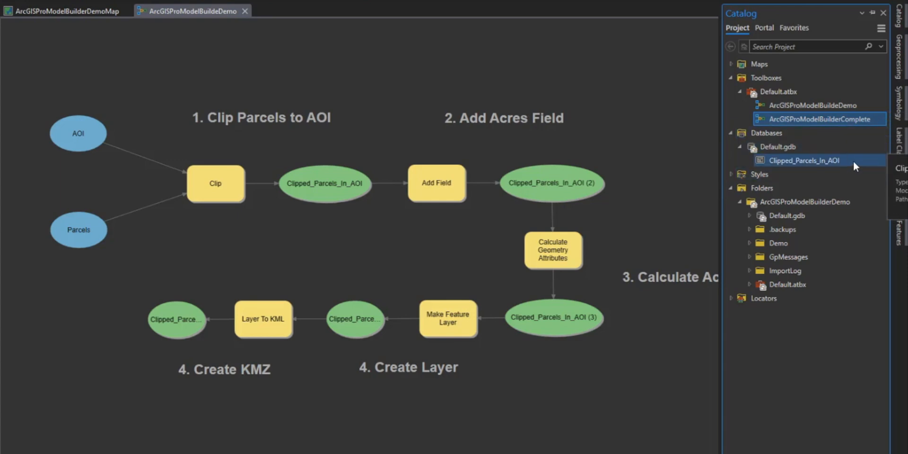
pyautogui.click(805, 161)
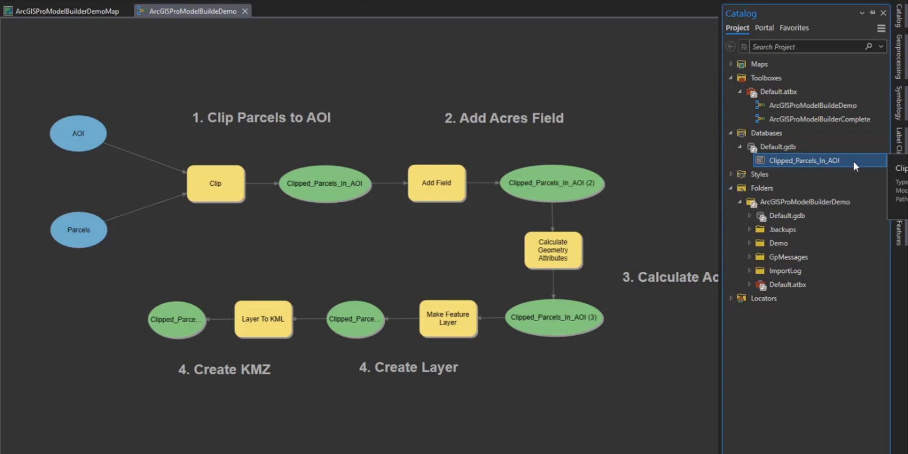
pyautogui.click(804, 201)
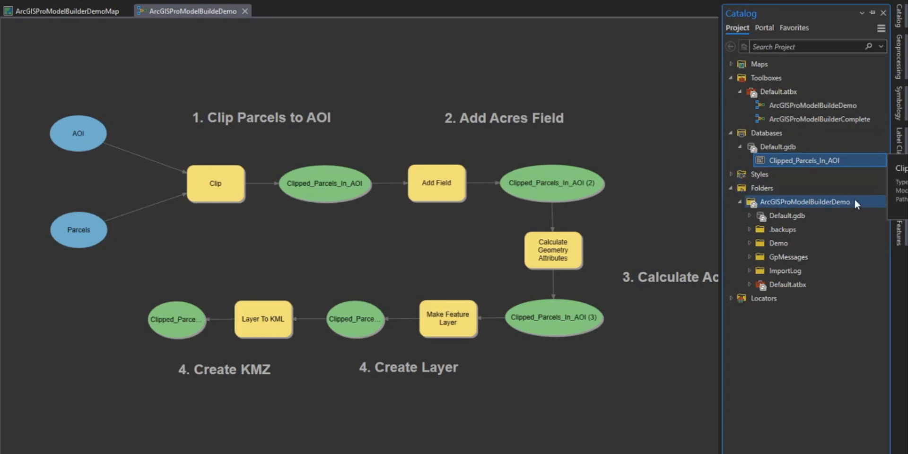
pyautogui.click(804, 201)
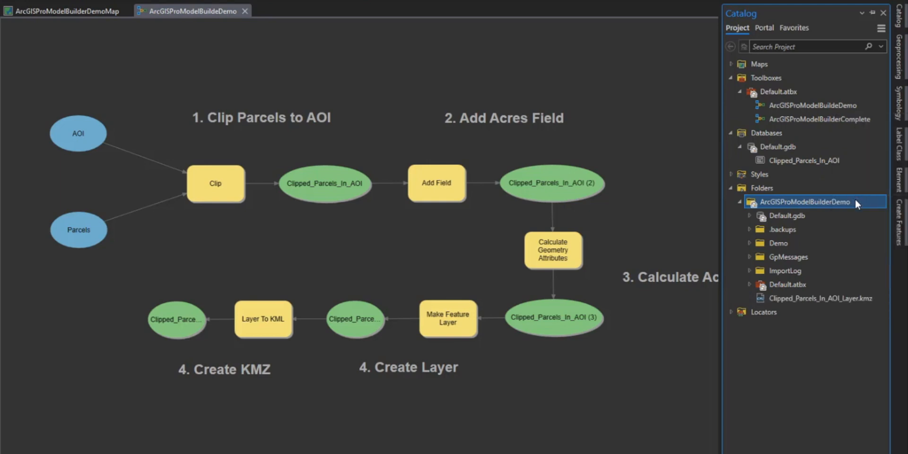
pyautogui.click(820, 298)
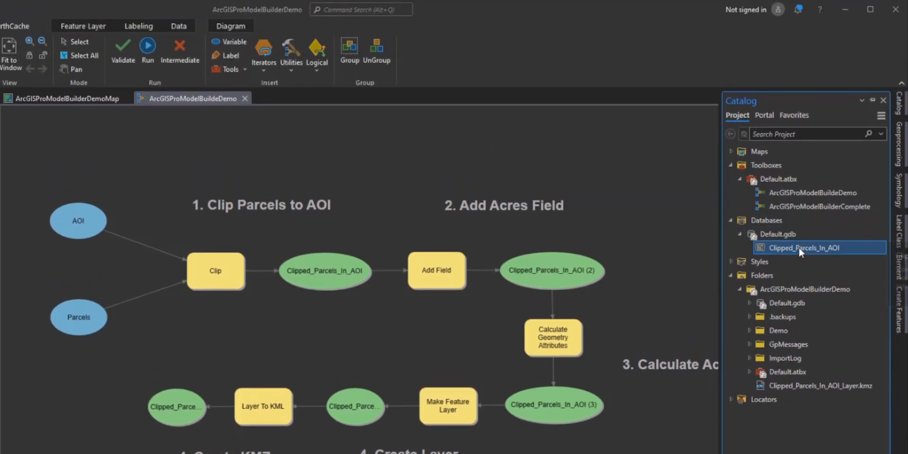
pyautogui.rightClick(805, 247)
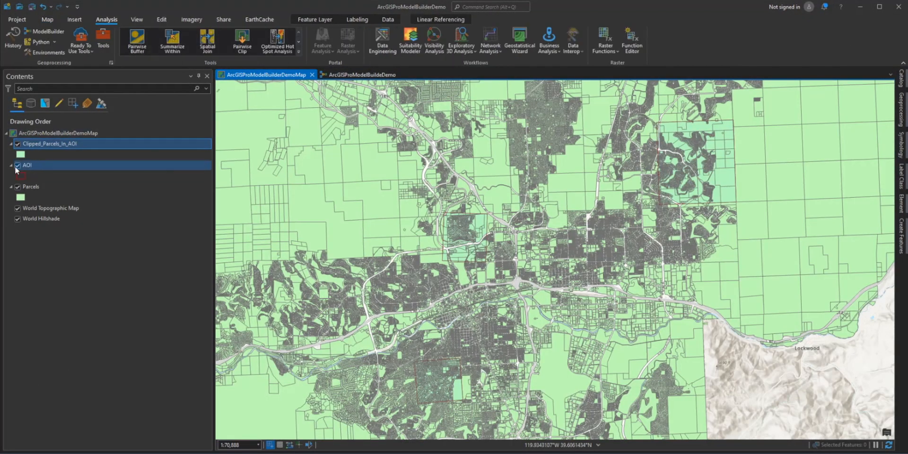
# Step: Hide the AOI layer and inspect the Acres values in the Clipped_Parcels_In_AOI attribute table
pyautogui.click(18, 167)
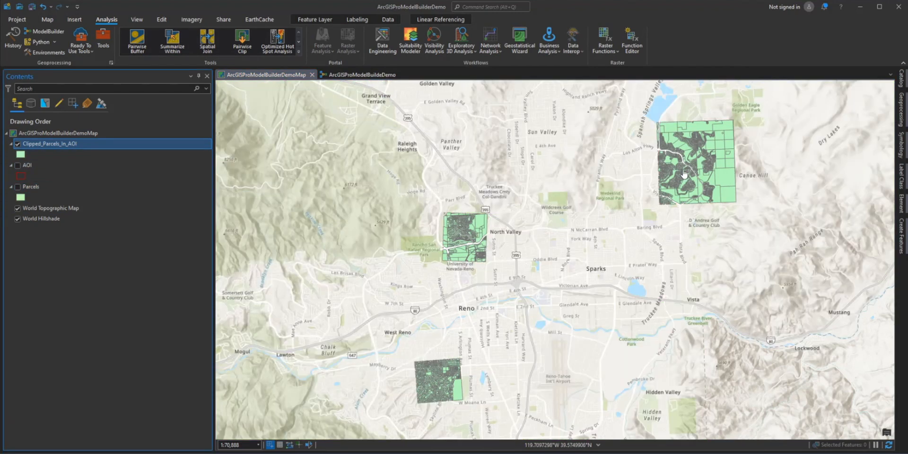
pyautogui.rightClick(50, 144)
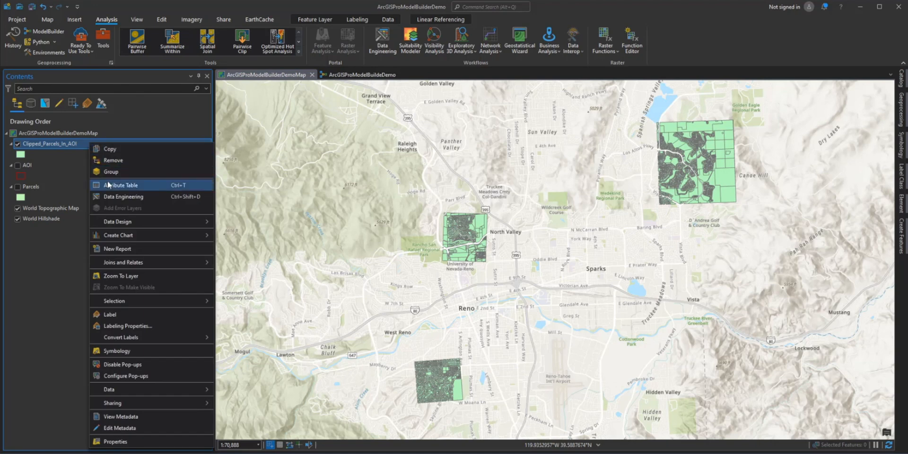
pyautogui.moveTo(110, 149)
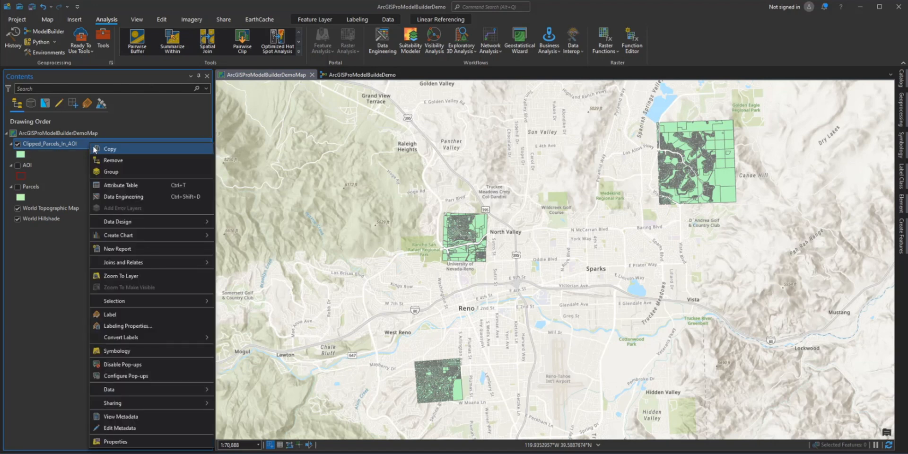
pyautogui.click(120, 185)
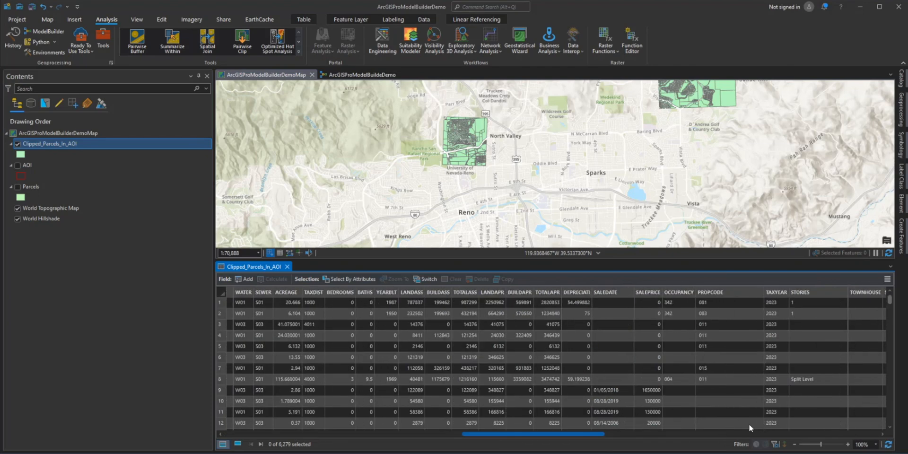
pyautogui.hscroll(3)
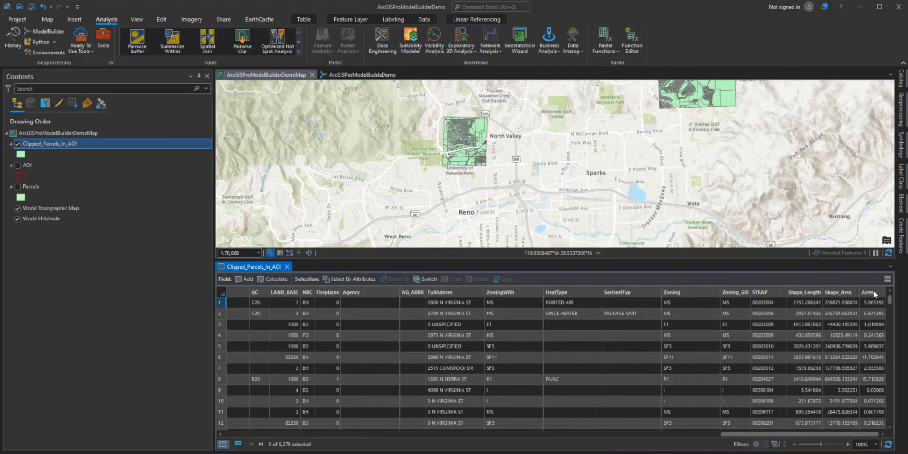
pyautogui.click(870, 292)
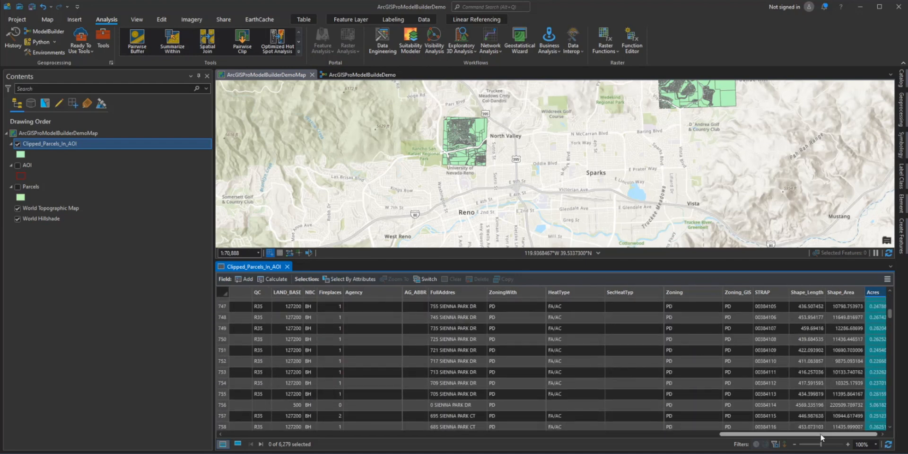
pyautogui.scroll(-3)
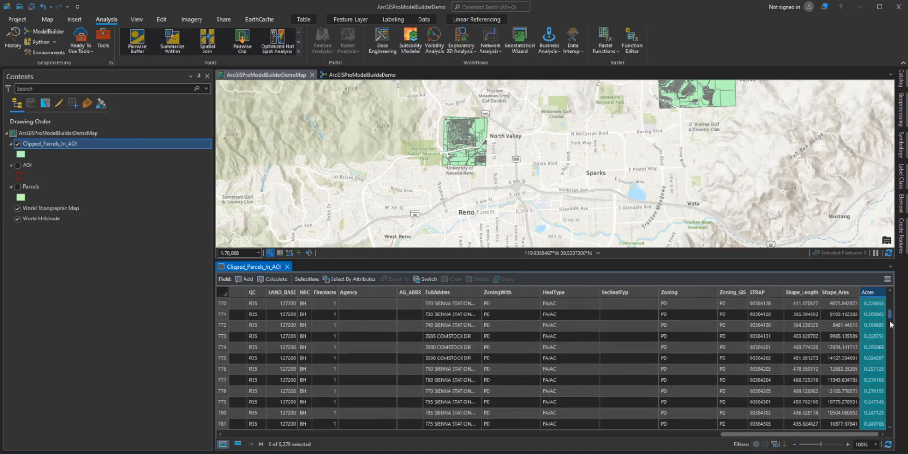